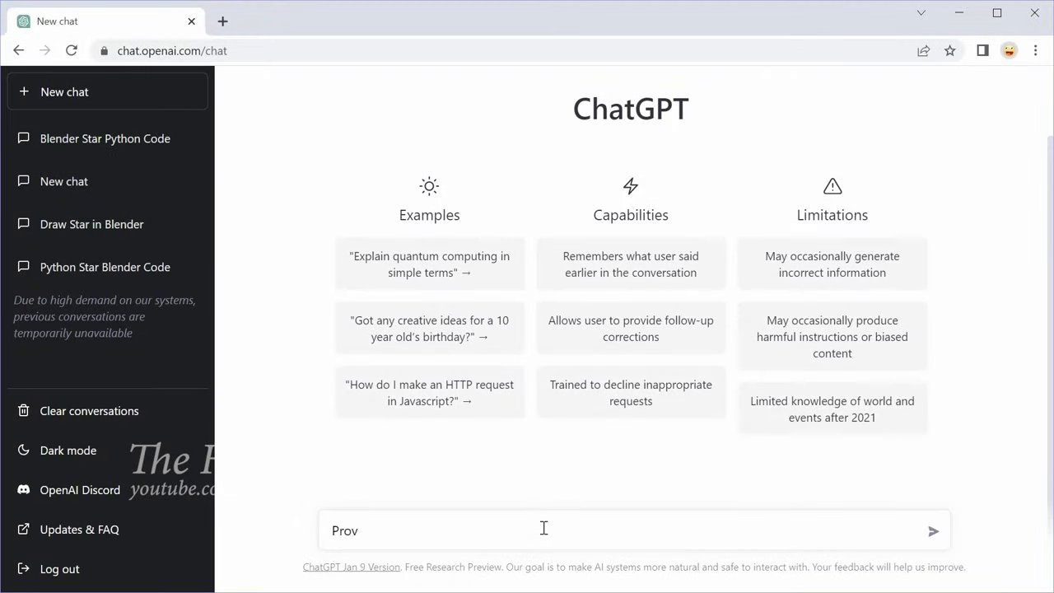
Ask ChatGPT to provide Python code to draw a 3D heart in Blender
text(rovide python code to draw a 3d)
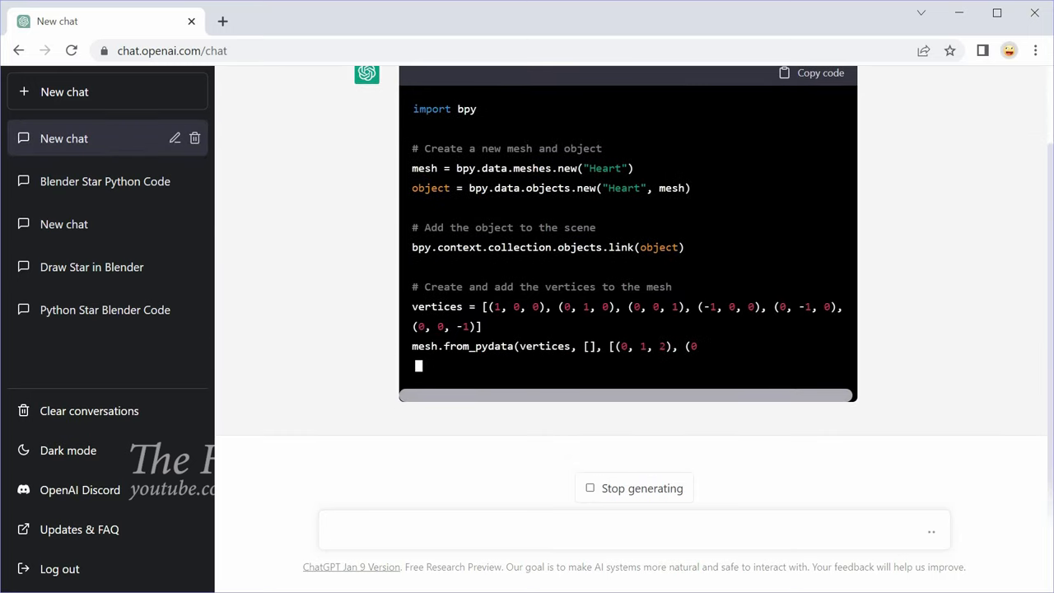
scroll(down, 3)
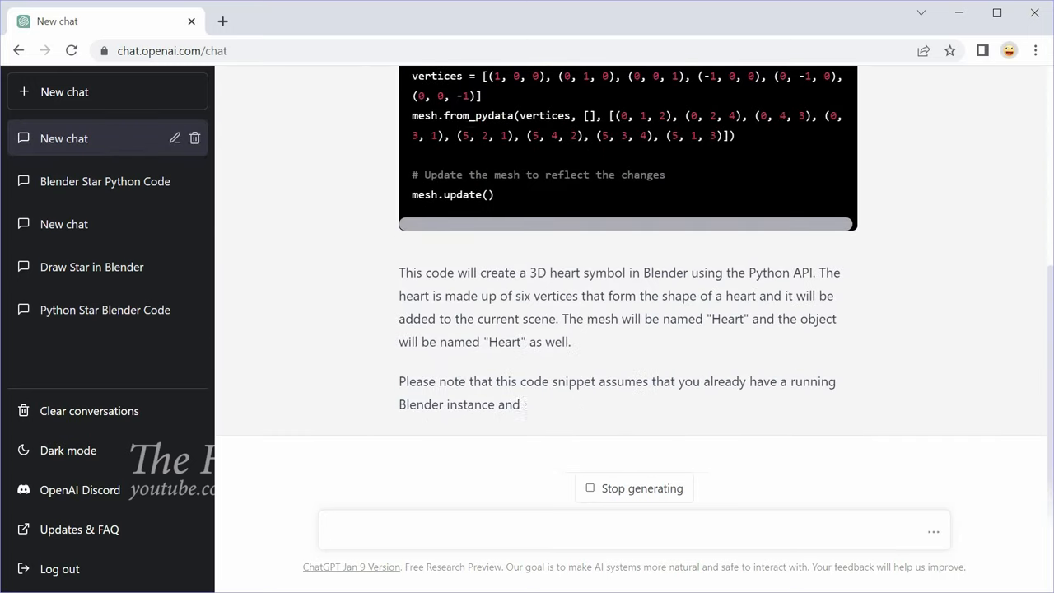
Ask how to run the script in Blender, noting the instructions seem to be for old Blender
text(Ok. now)
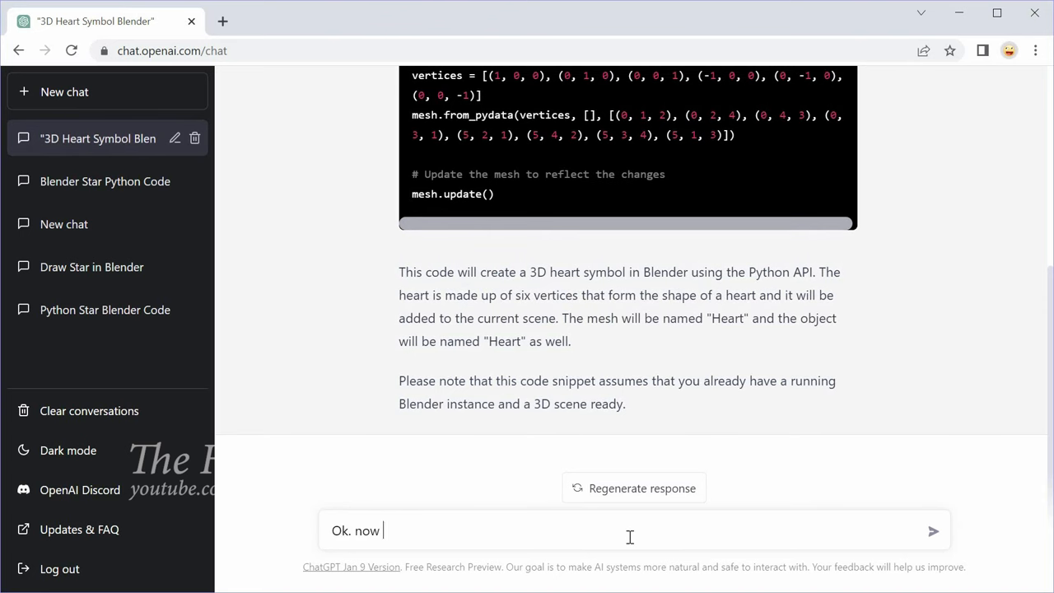
text(how do I run this script in Blender)
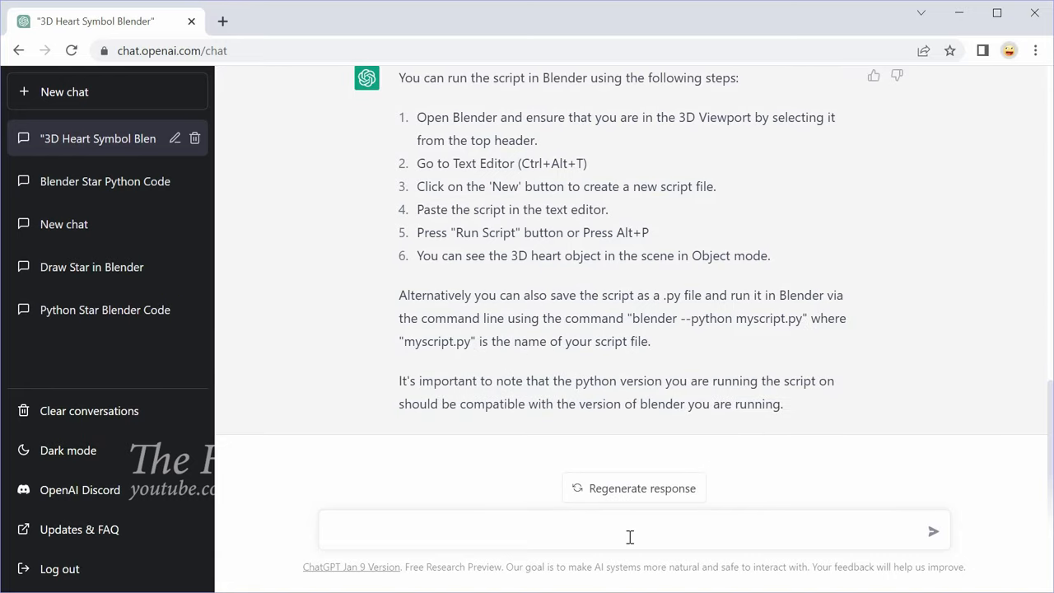
text(Seem)
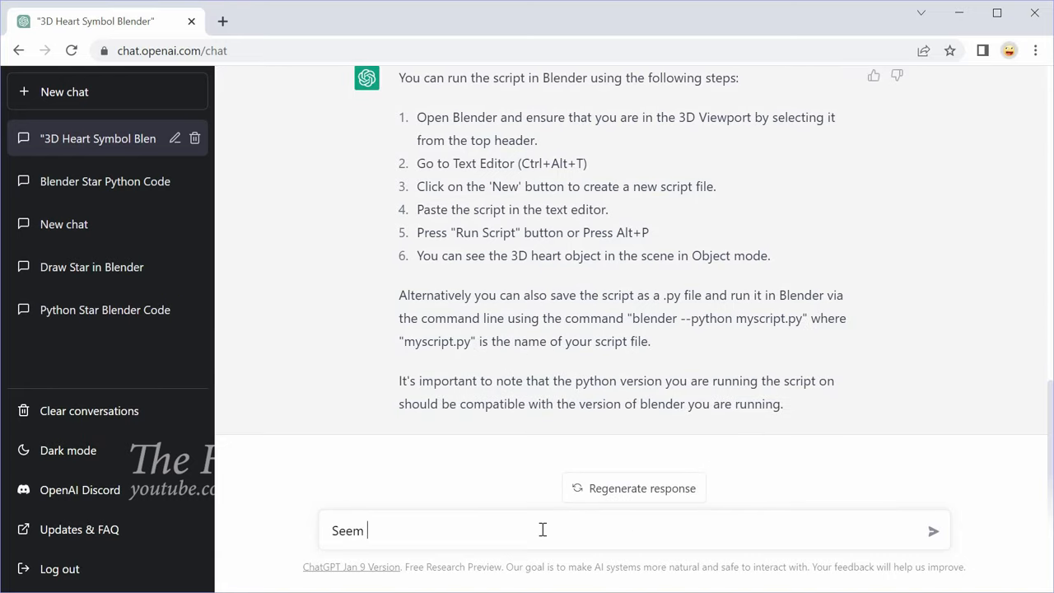
text(like this instruction is for old B)
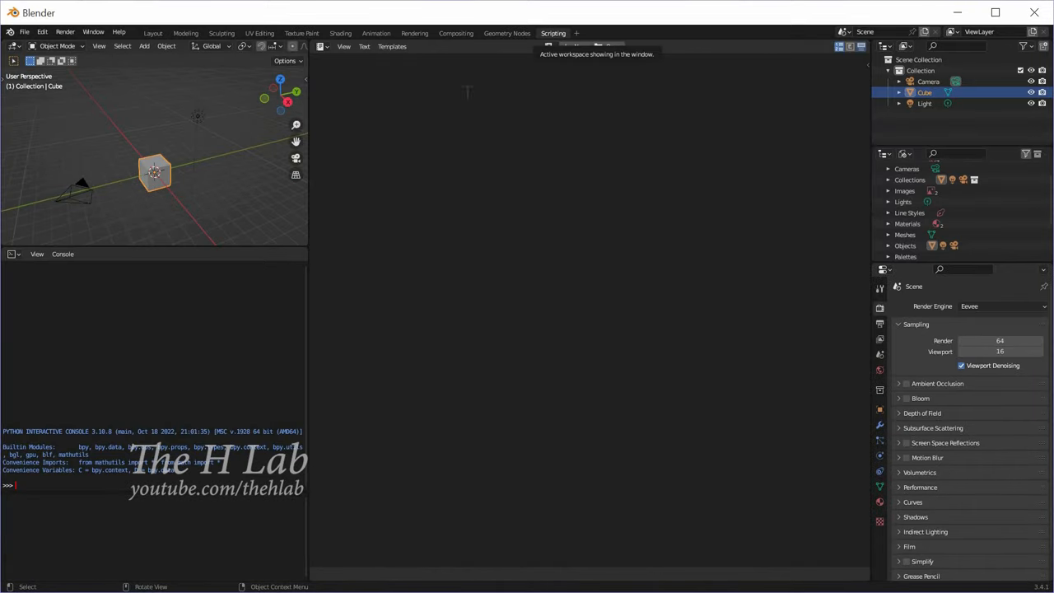
Create a new text block, run the pasted heart script and enlarge the 3D view
click(364, 46)
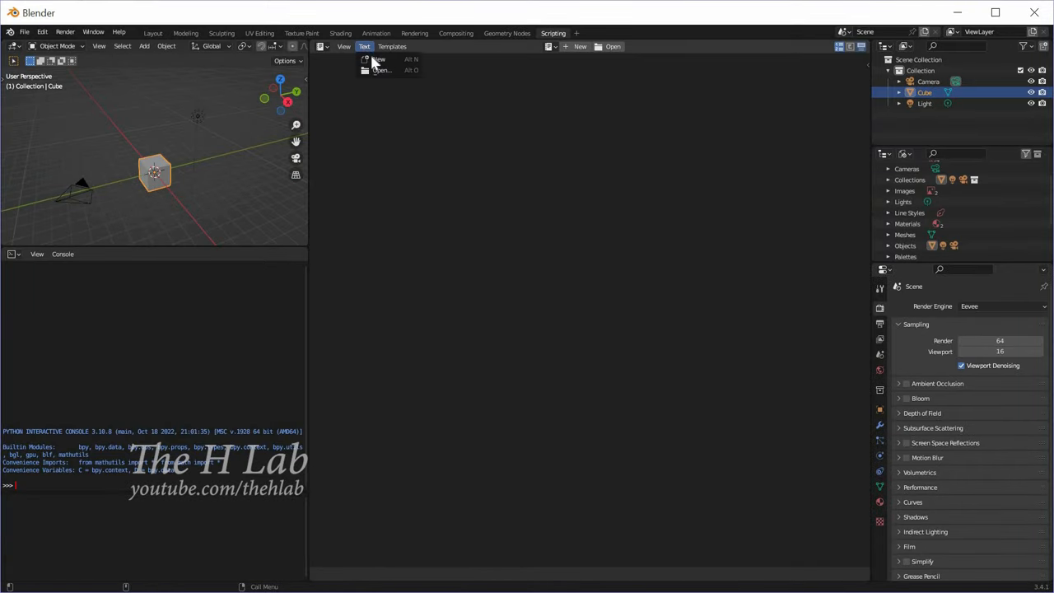
click(375, 60)
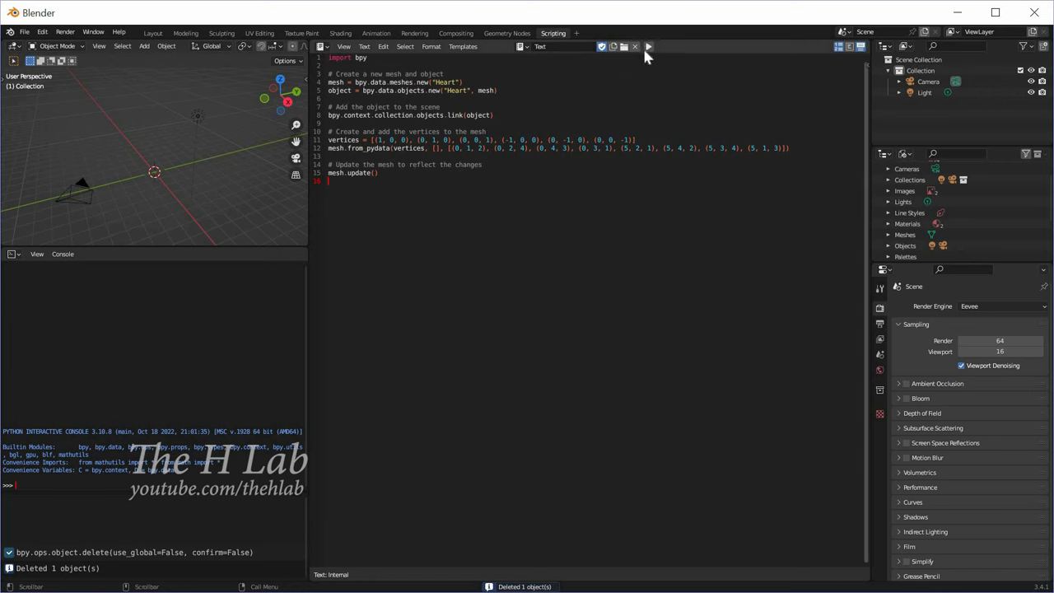
click(649, 46)
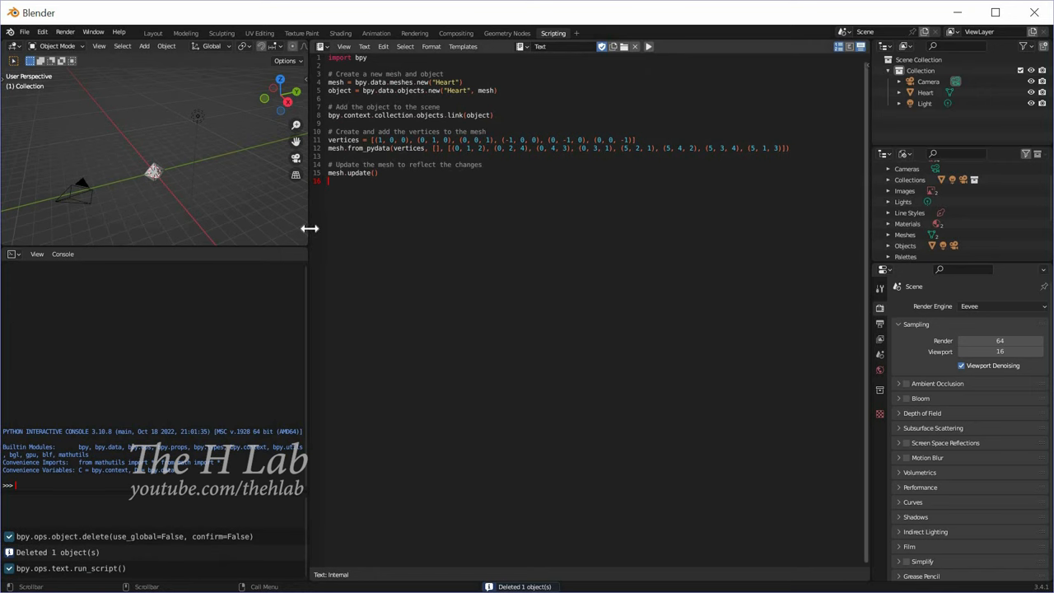
drag(309, 227, 481, 227)
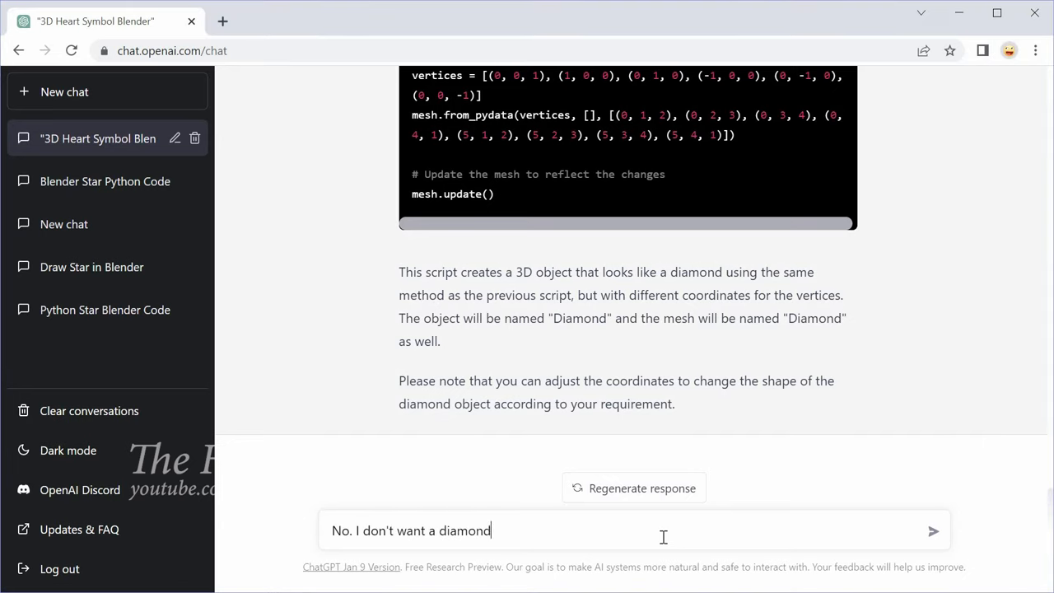
Request code to generate a proper heart instead of a diamond and switch back to Blender with it
text(, please provide code to generate a he)
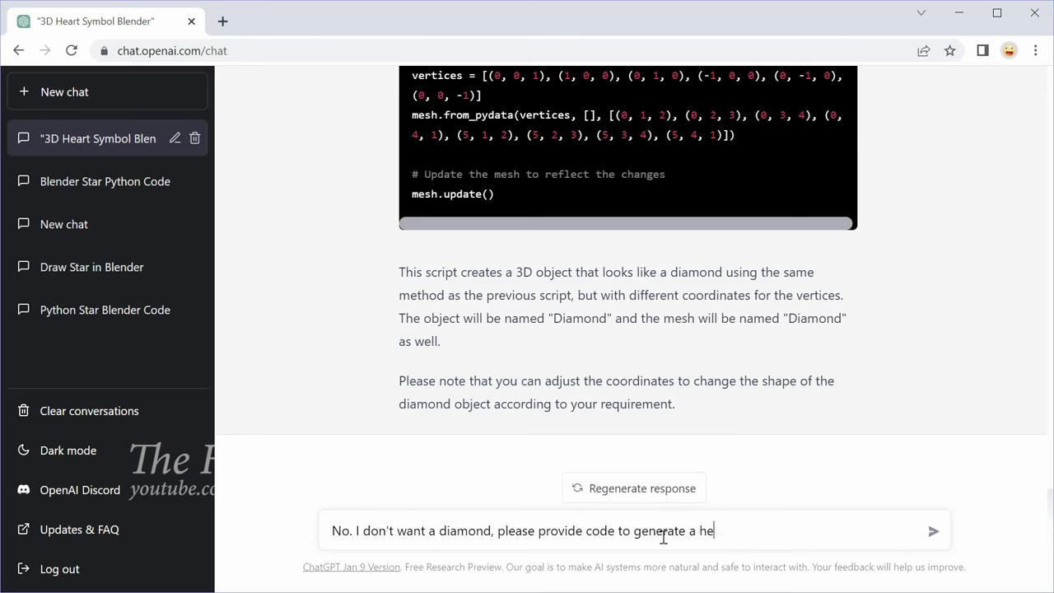
key(Return)
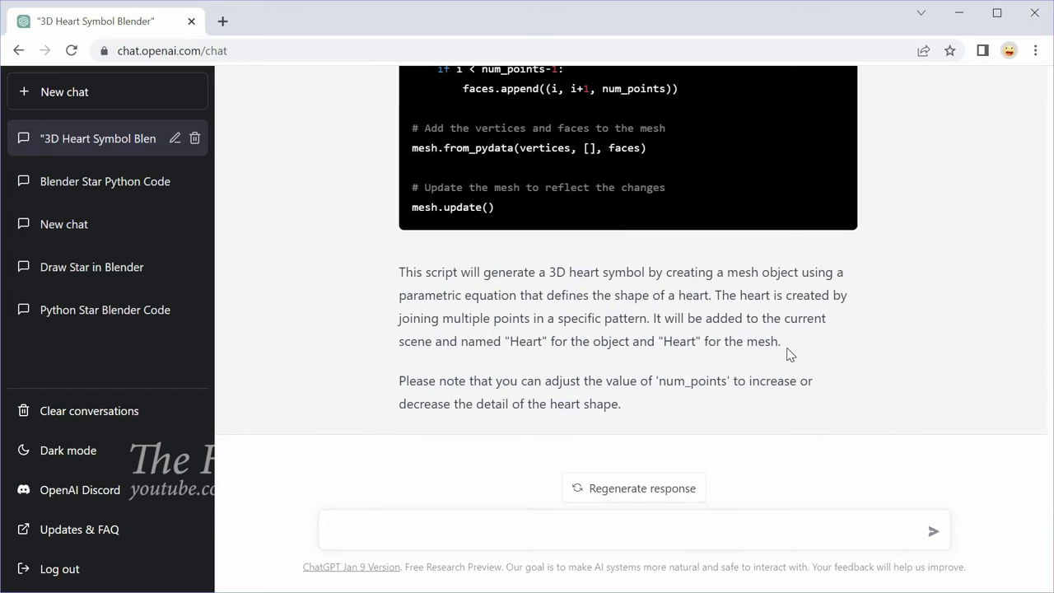
scroll(up, 3)
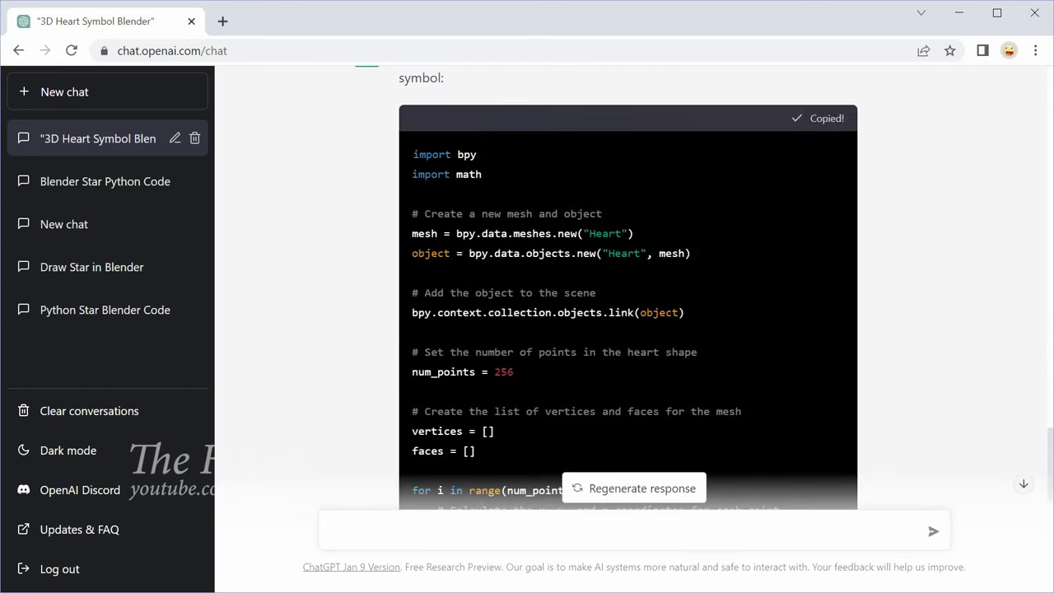
key(alt+tab)
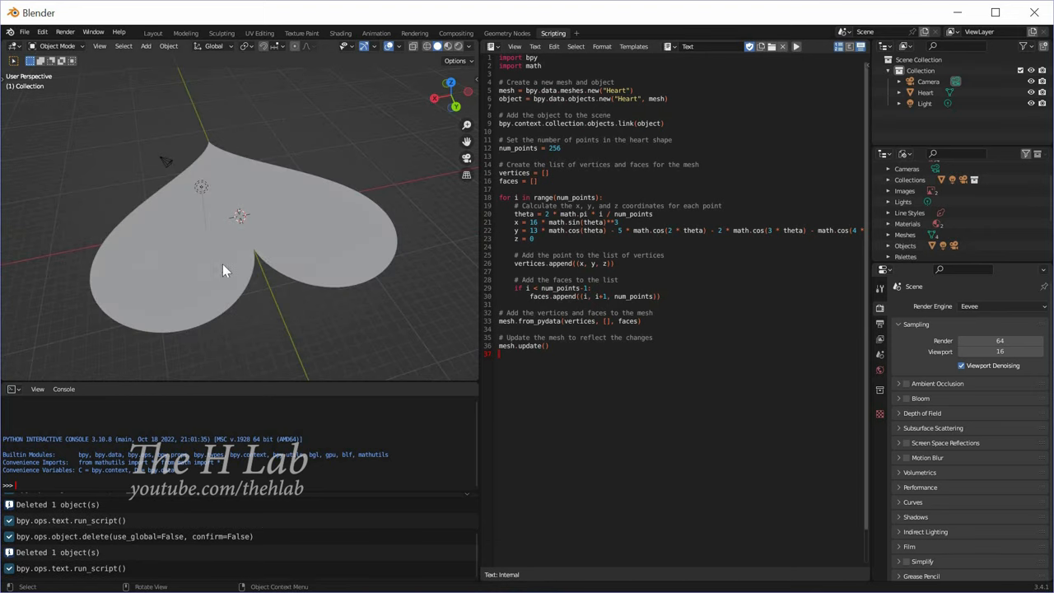
Orbit the view around the flat heart produced by the new script
drag(227, 270, 239, 216)
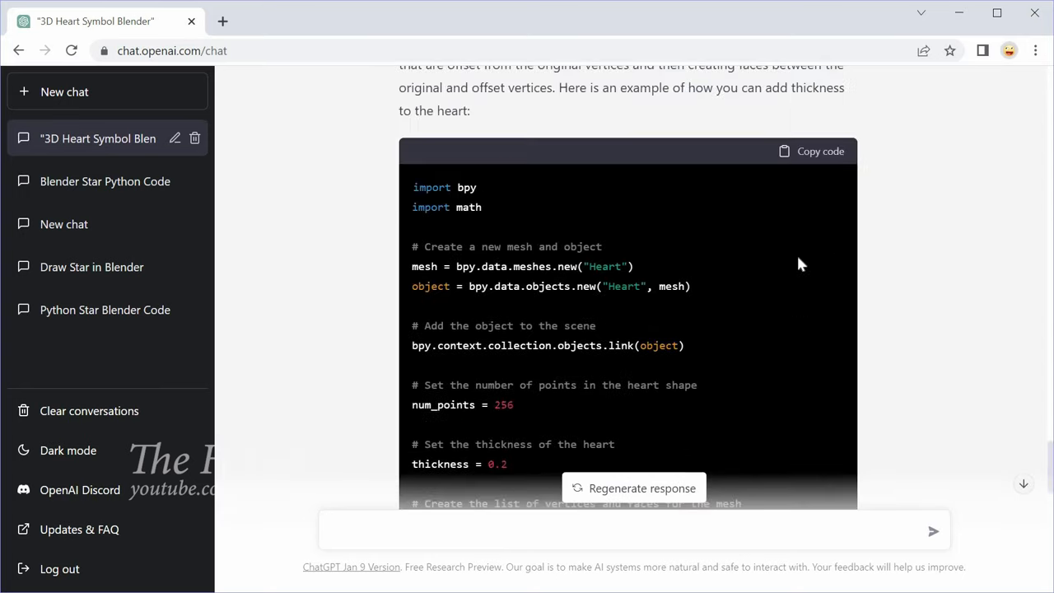
Copy ChatGPT's heart code with thickness for use in Blender
click(810, 151)
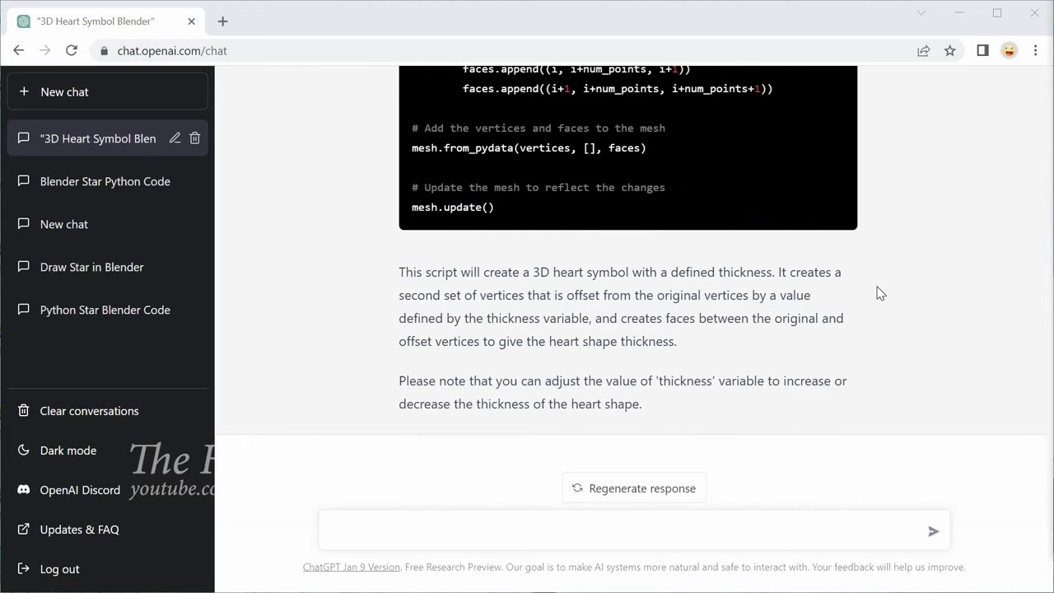
mouse_move(705, 384)
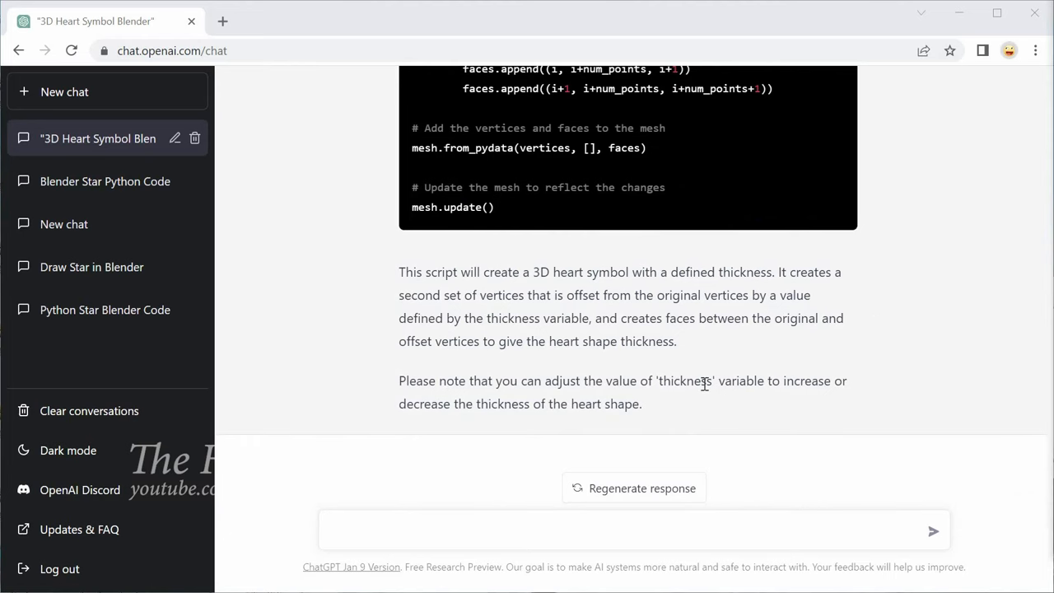
drag(764, 381, 642, 404)
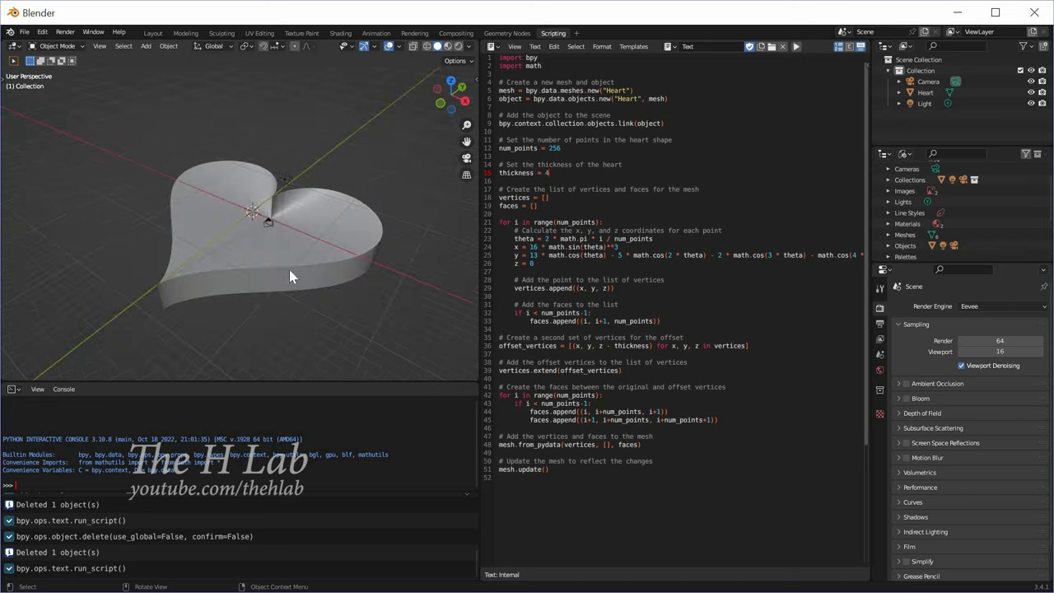
Save the thick heart scene as 'chatGPT draw heart 2.blend'
click(25, 31)
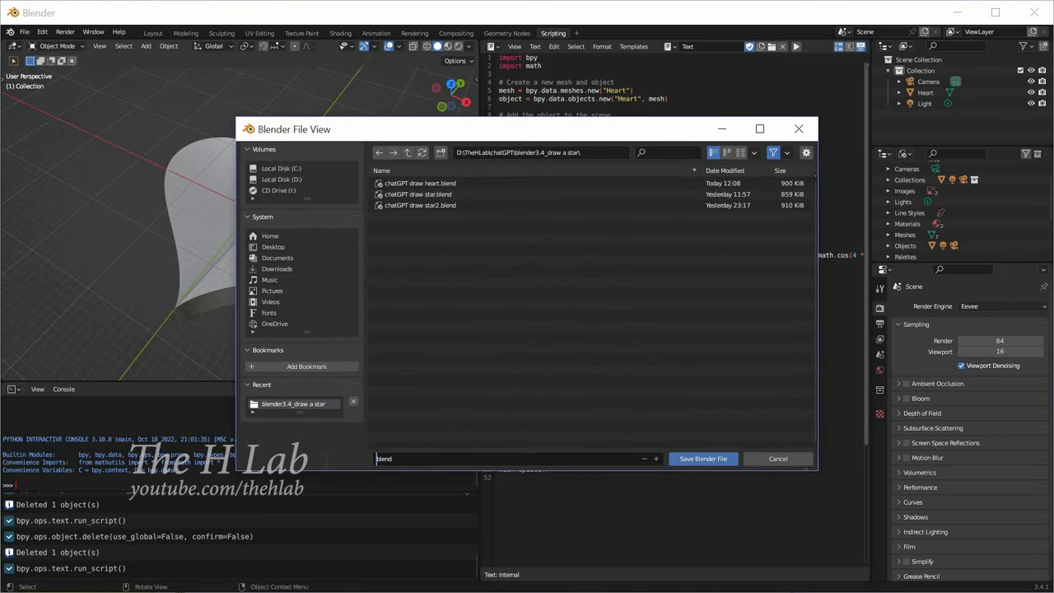
click(419, 182)
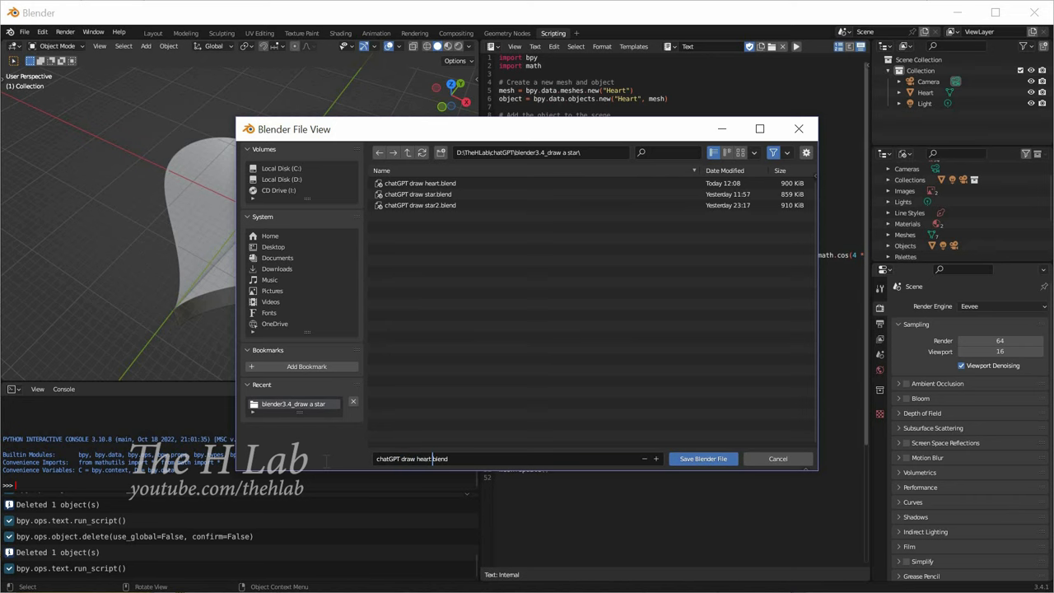
click(701, 458)
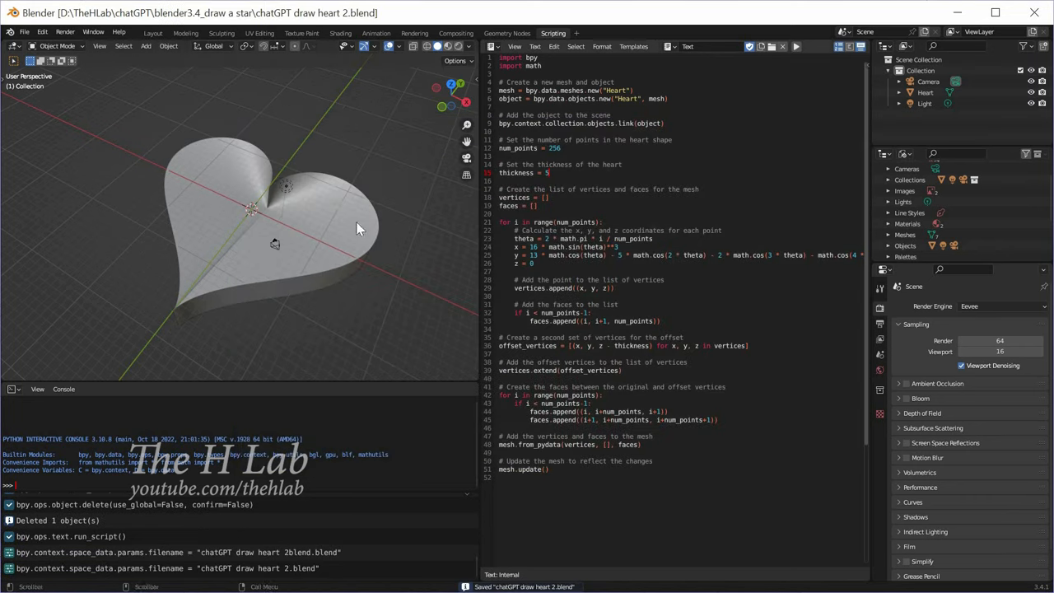
Export the heart as 'chatGPT draw heart 2.stl'
click(23, 33)
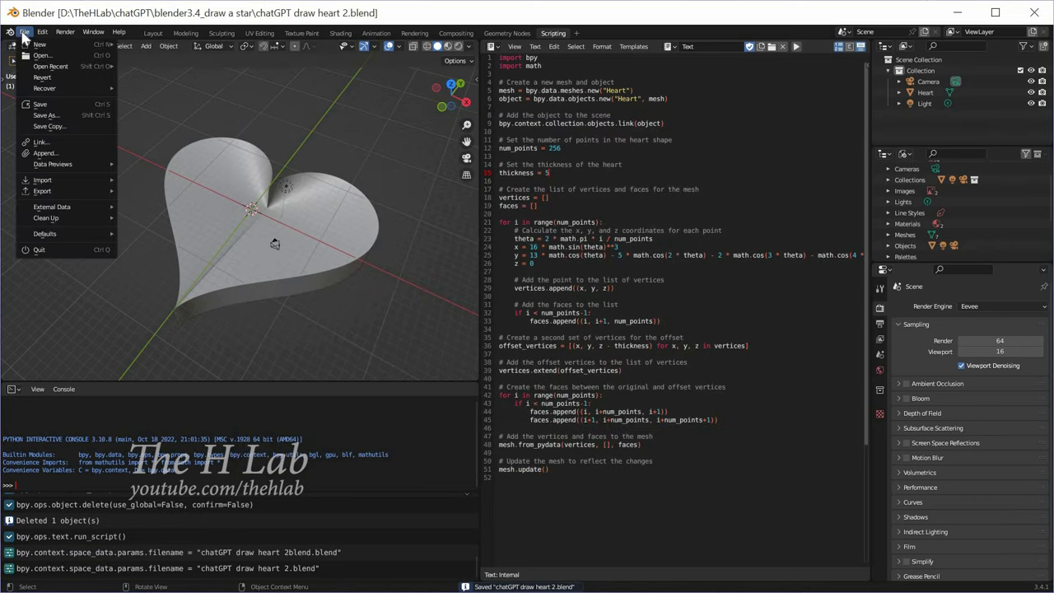
click(43, 191)
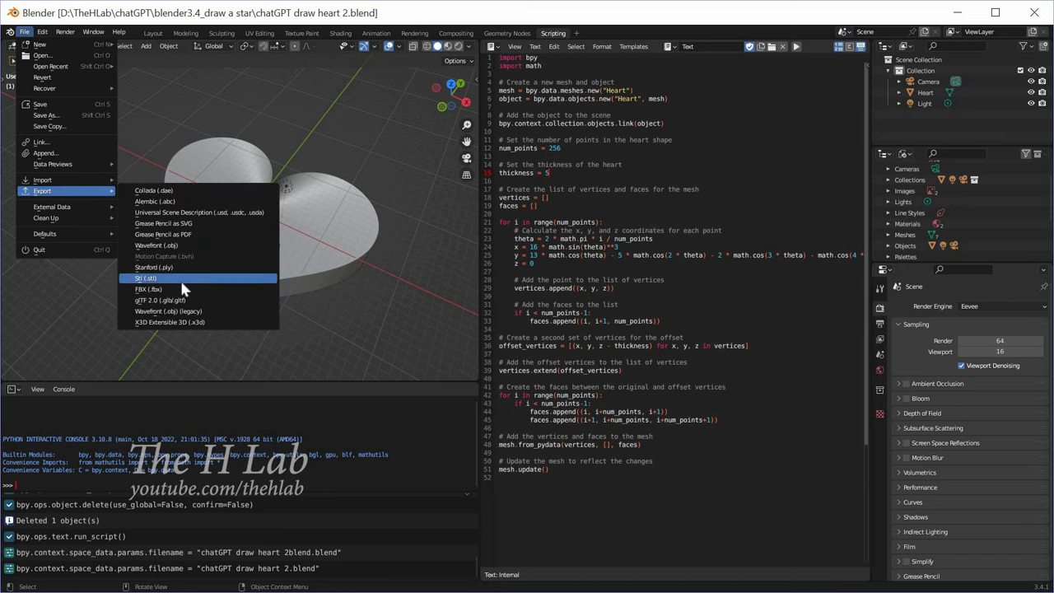
click(145, 279)
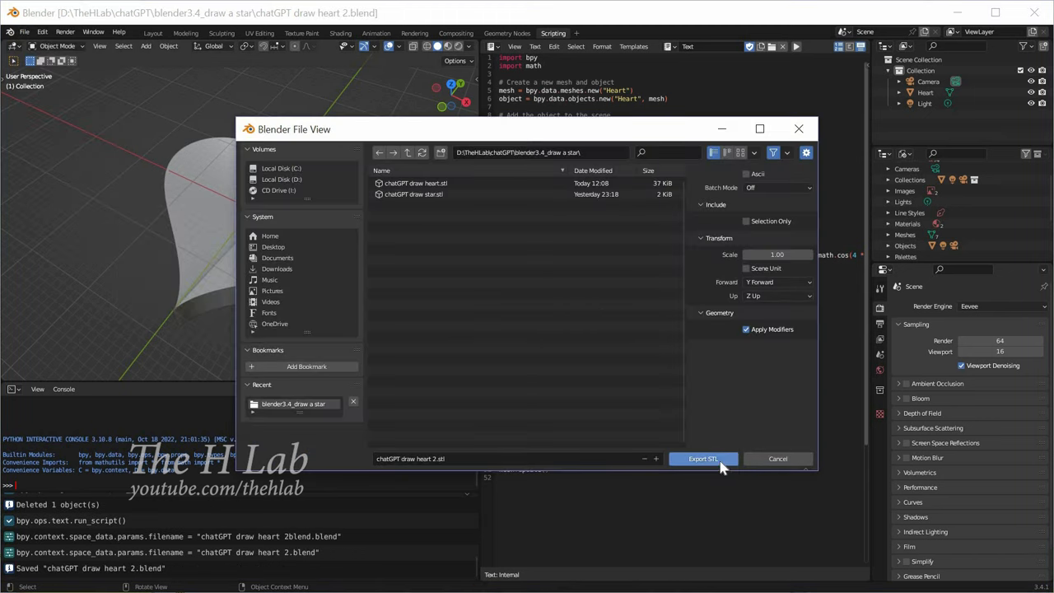
click(702, 457)
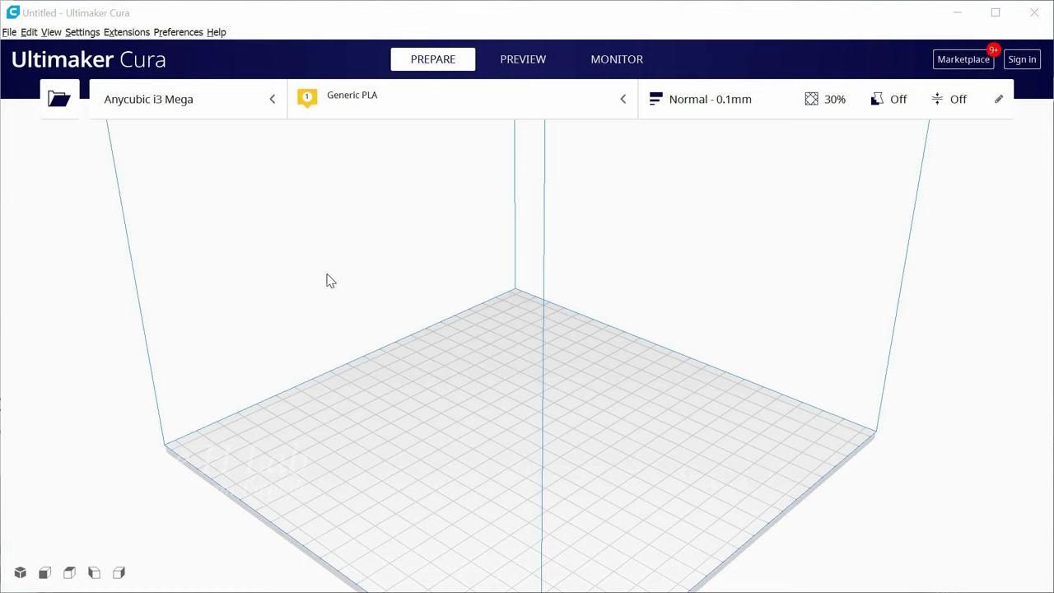
Load chatGPT draw heart 2.stl onto the build plate and preview its first layers
click(59, 98)
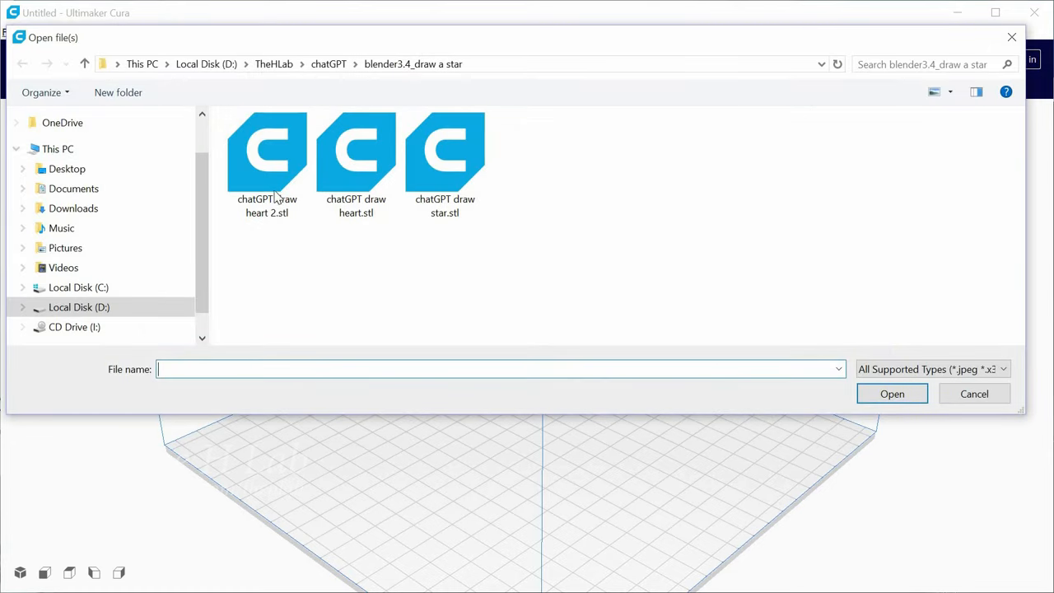
double_click(267, 151)
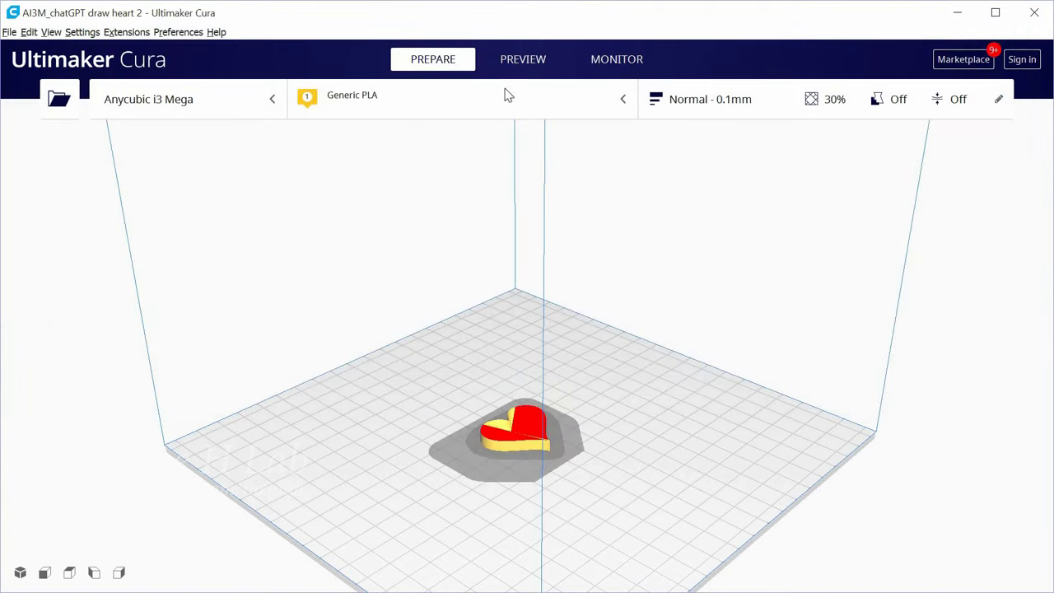
click(523, 60)
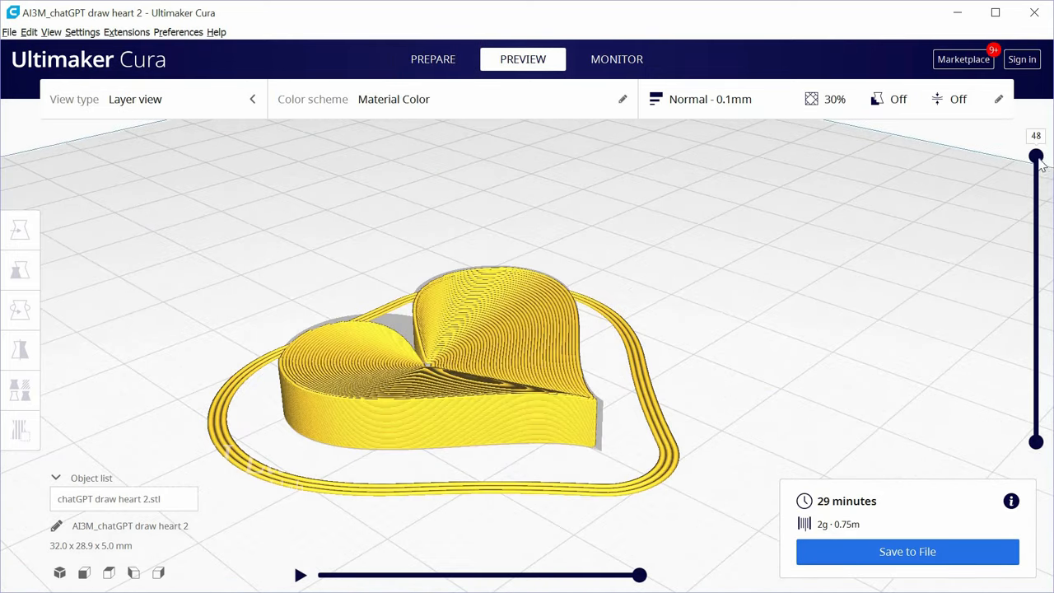
drag(1036, 155, 1036, 419)
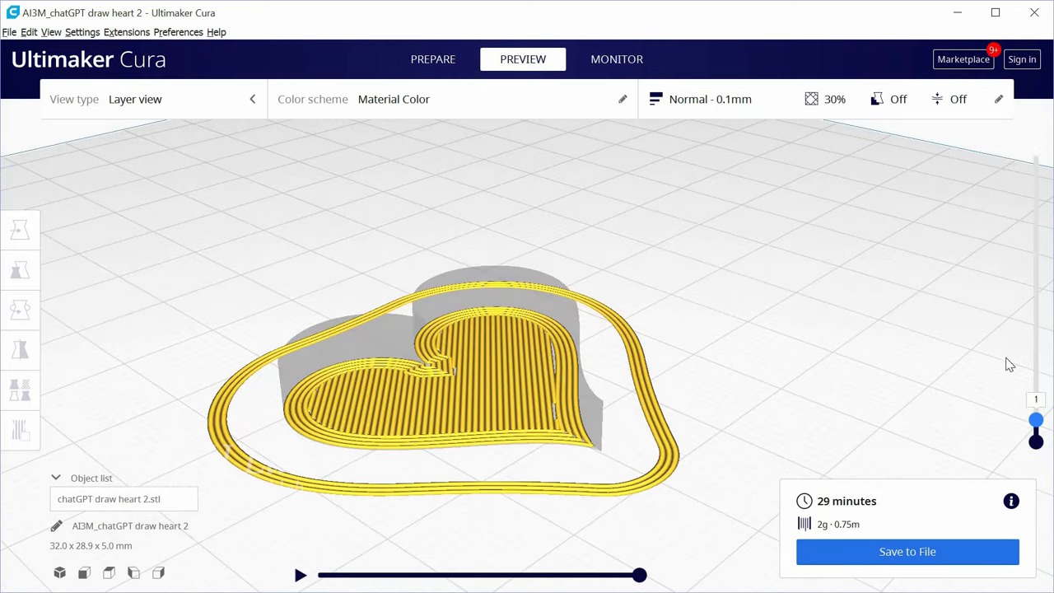
Raise the print's layer height from 0.1 mm to 0.2 mm in Print settings
click(998, 99)
text(0.2)
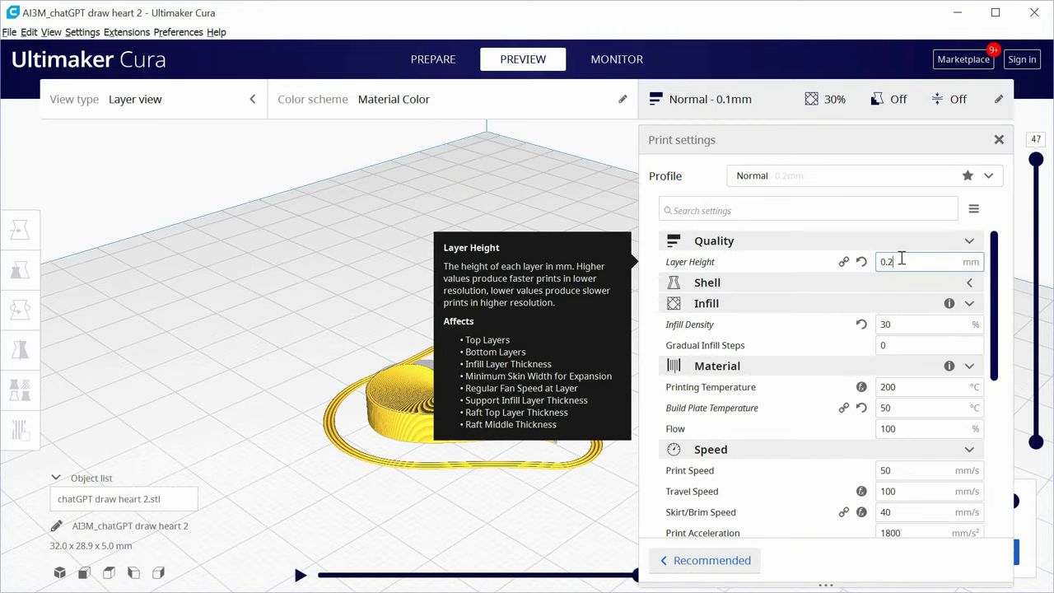
click(998, 138)
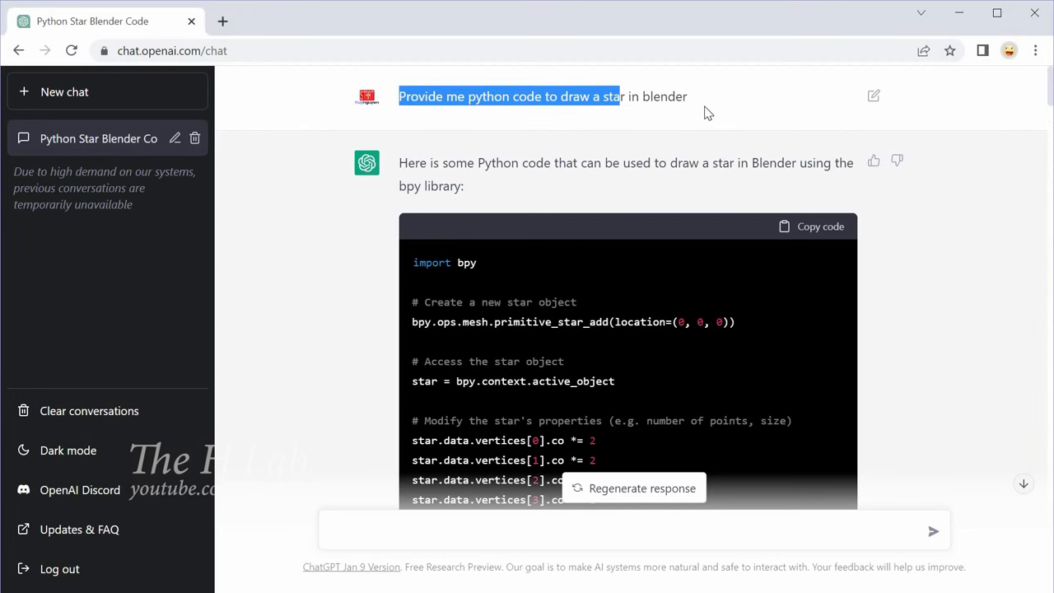
Scroll through ChatGPT's star-drawing Python code for Blender
scroll(down, 3)
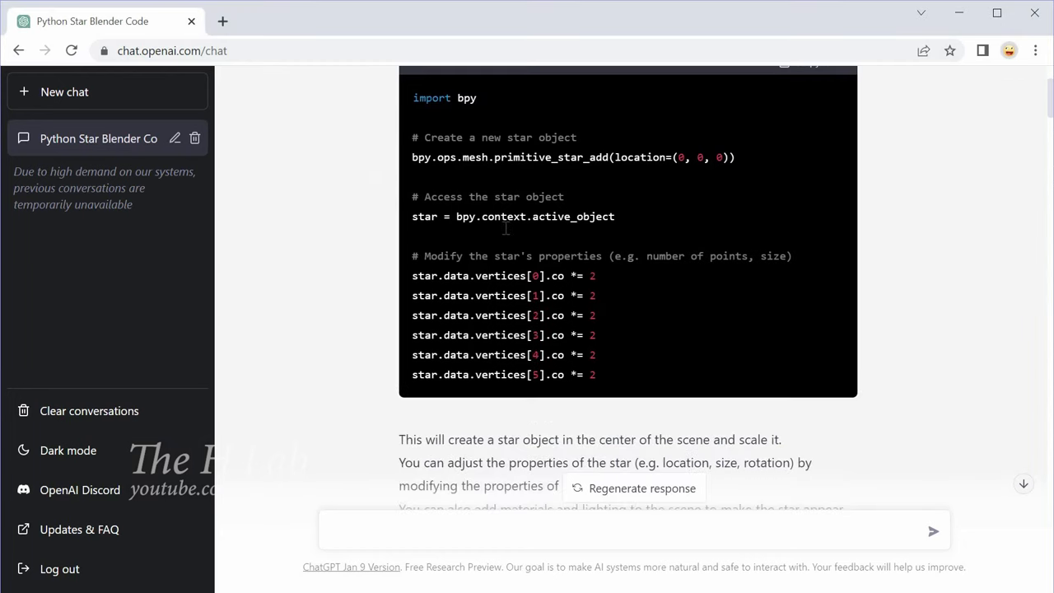
scroll(down, 3)
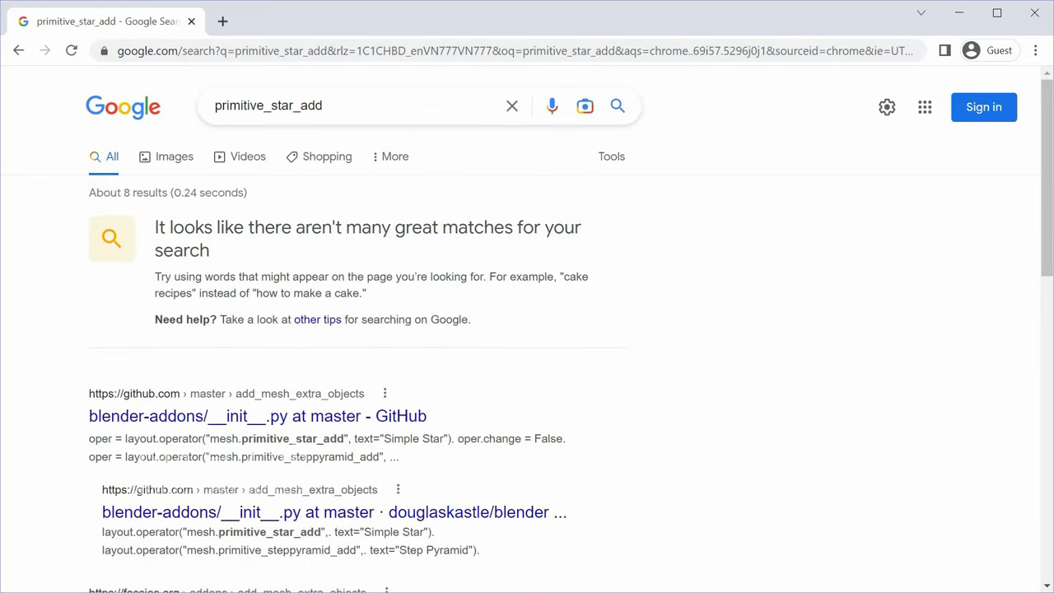
Pick out primitive_star_add in the GitHub add-on search result
double_click(264, 438)
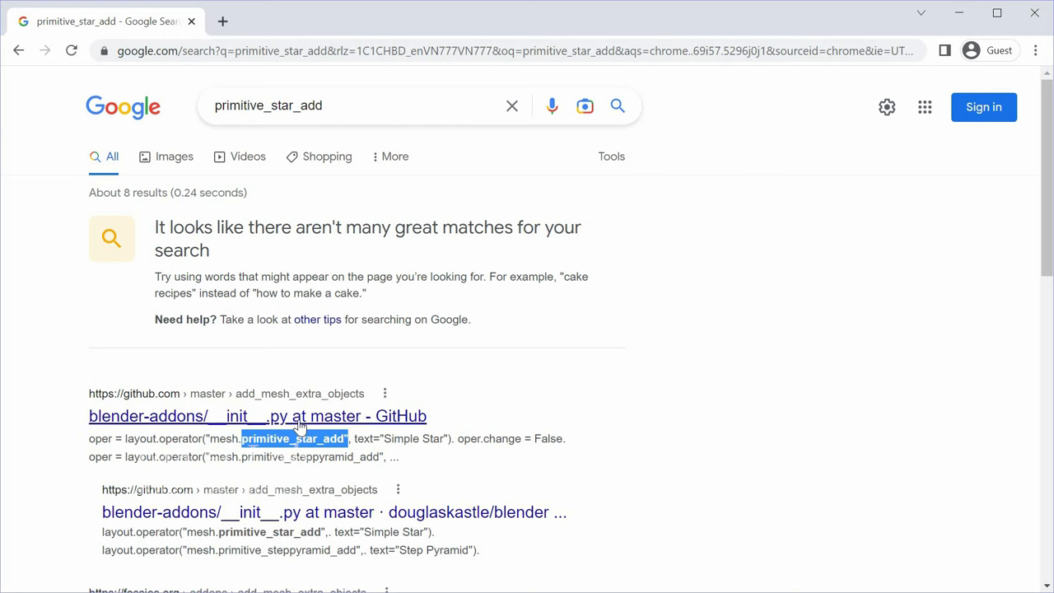
click(257, 415)
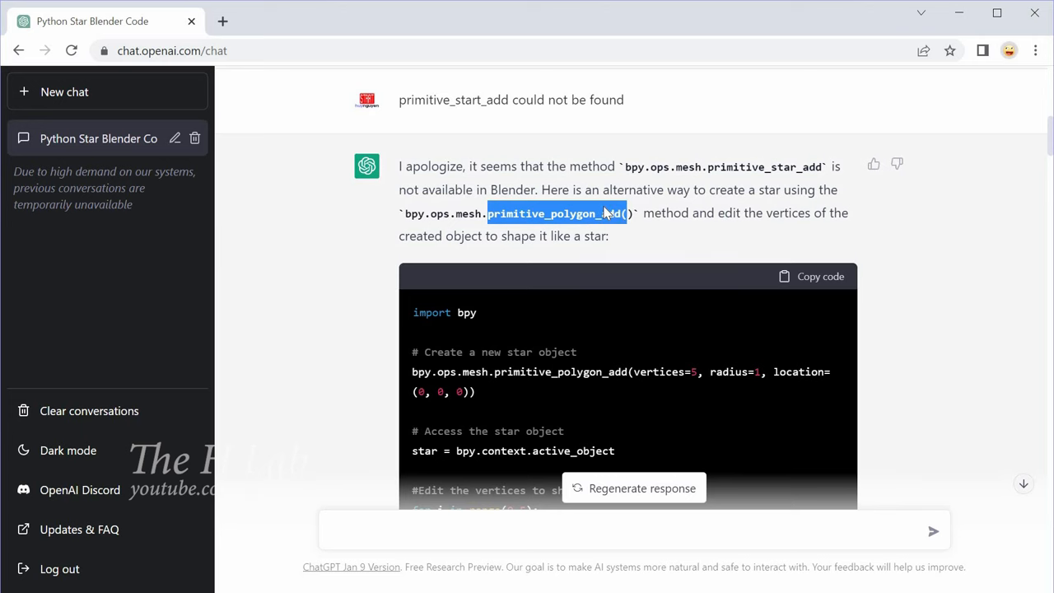
Read ChatGPT's star-code fixes and select the 'context missing active object' message
scroll(down, 3)
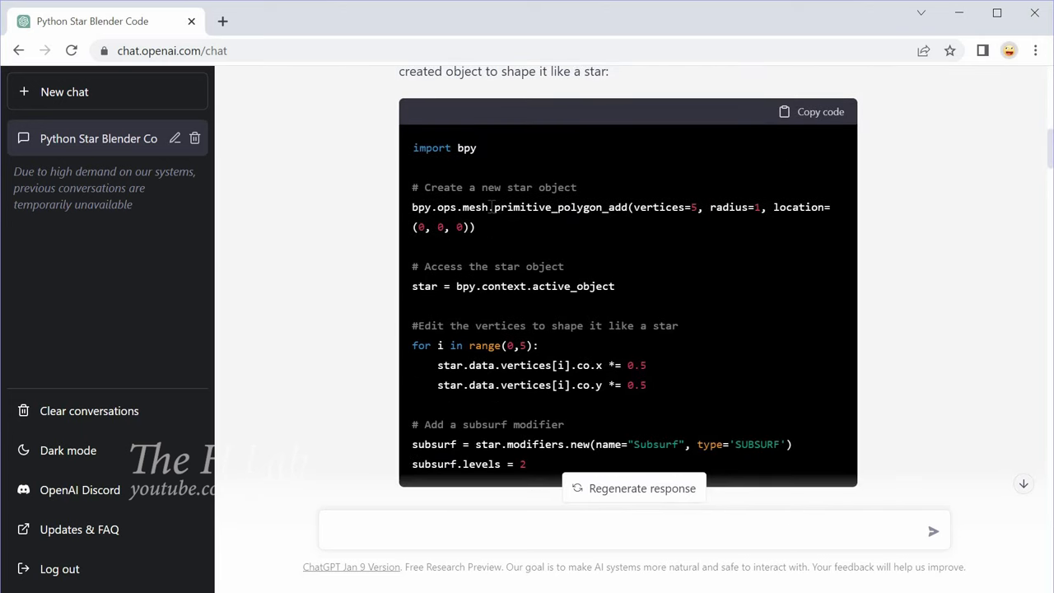
scroll(down, 3)
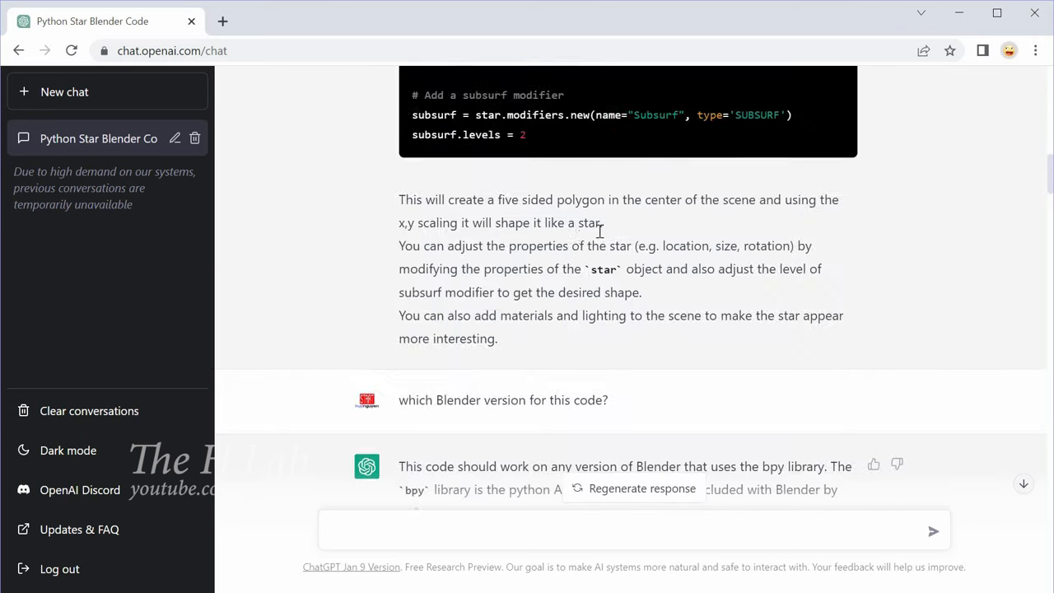
scroll(down, 3)
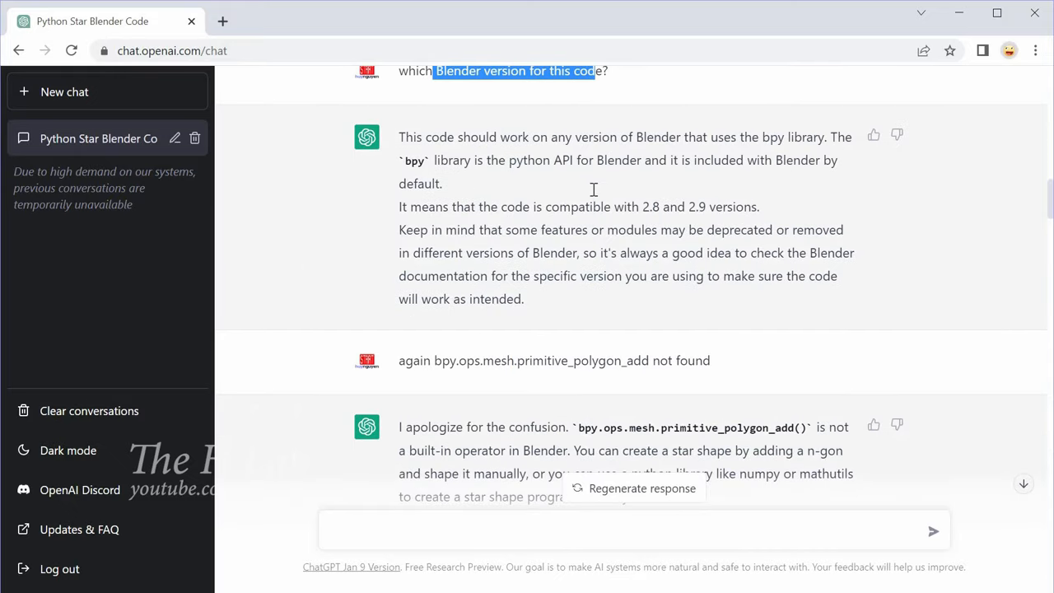
scroll(down, 3)
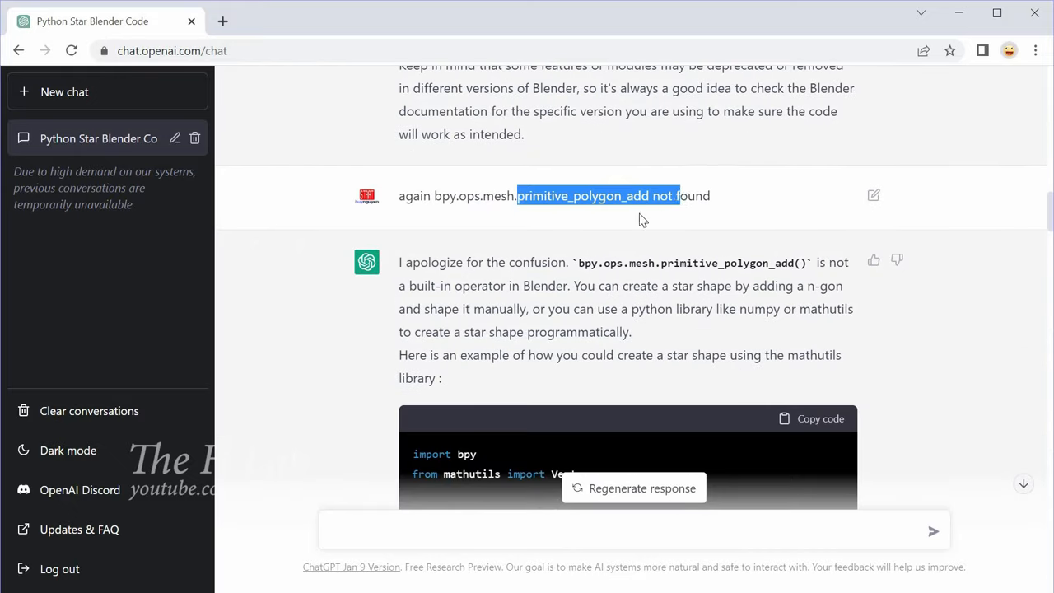
scroll(down, 3)
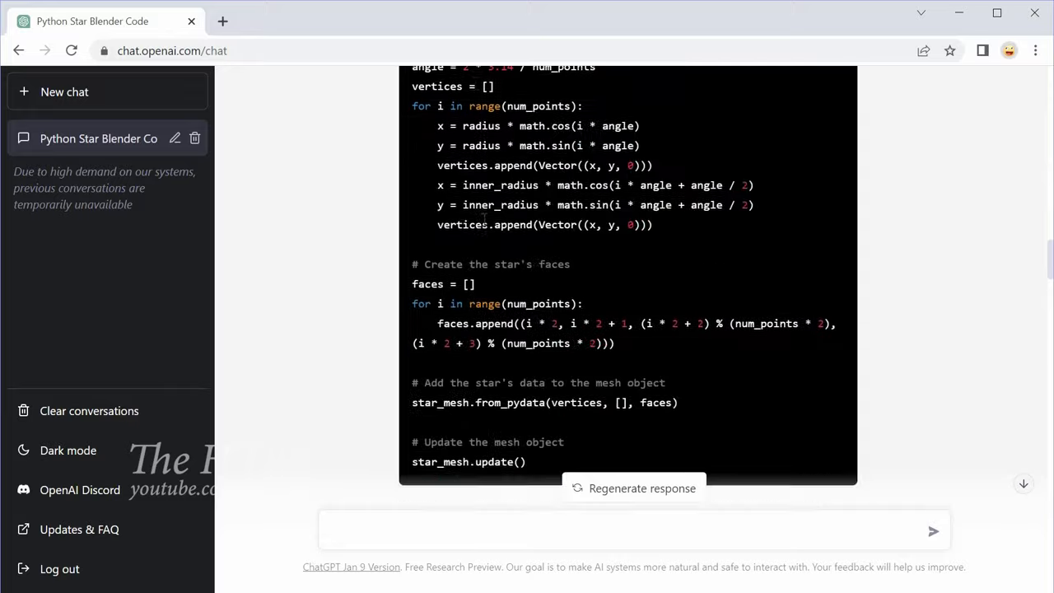
scroll(up, 3)
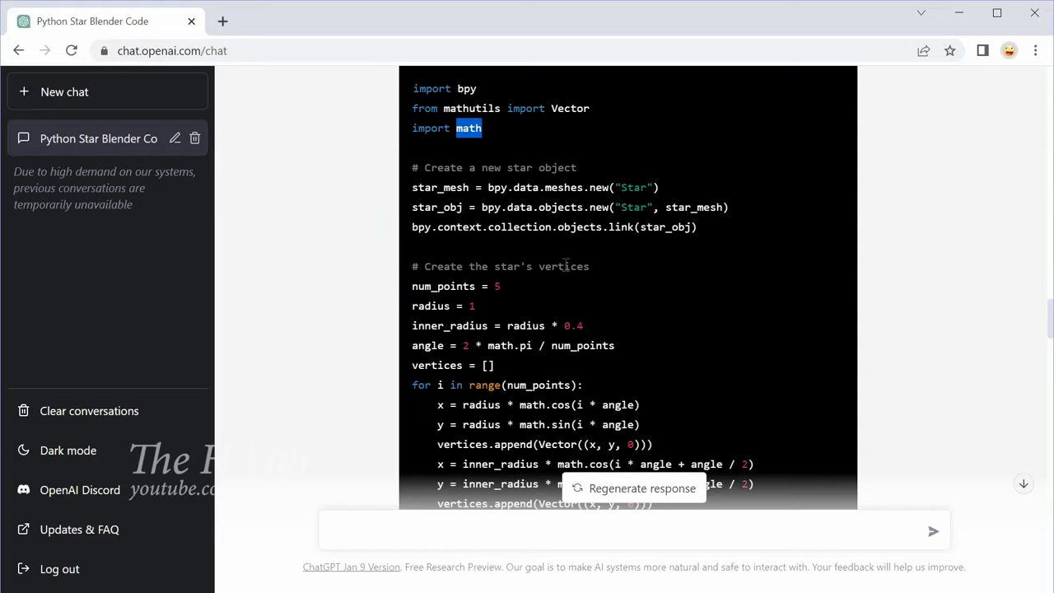
scroll(up, 3)
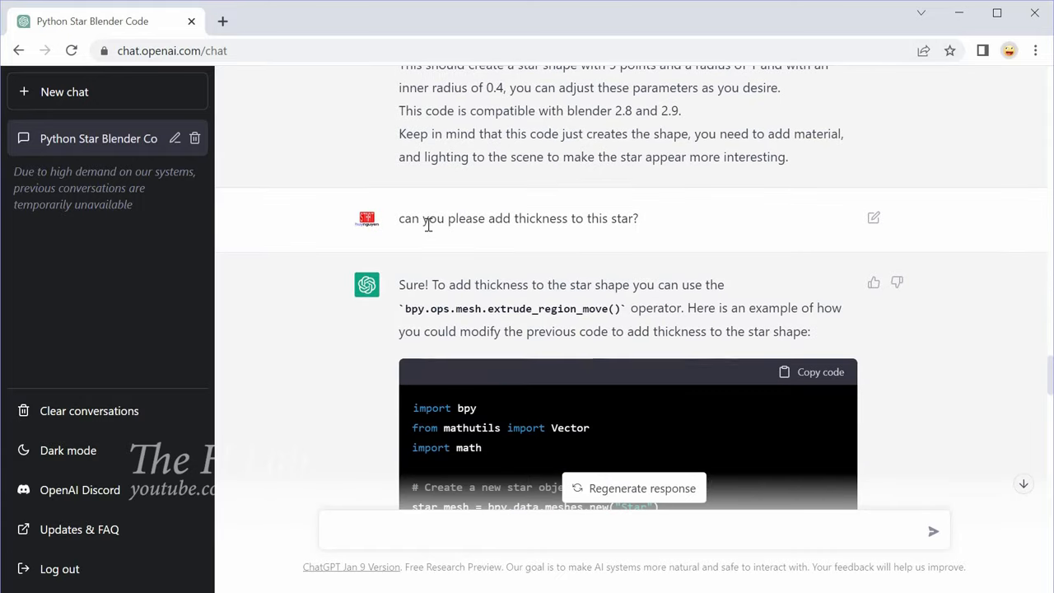
scroll(down, 3)
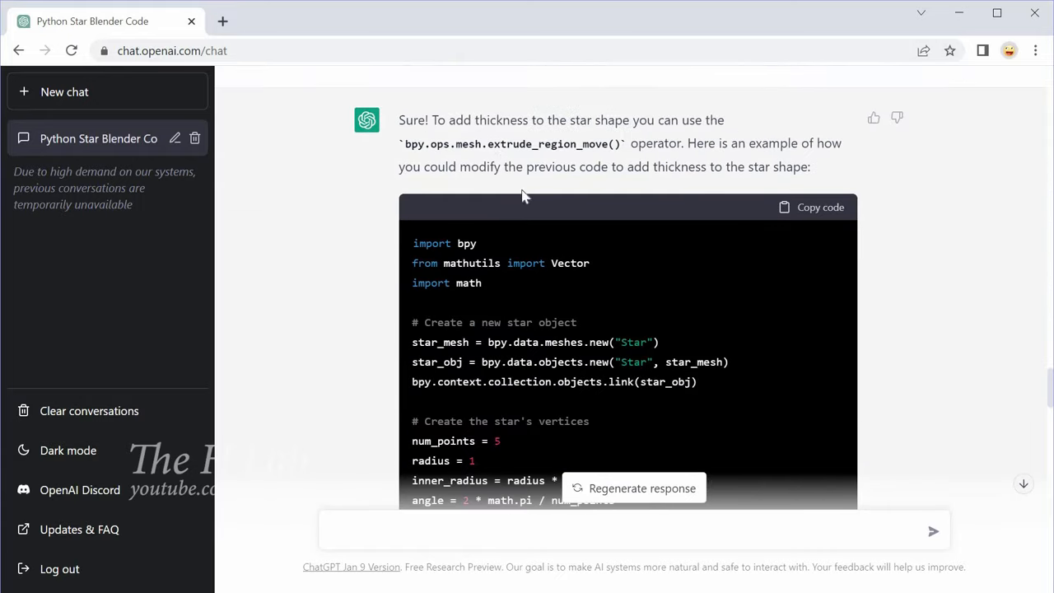
scroll(down, 3)
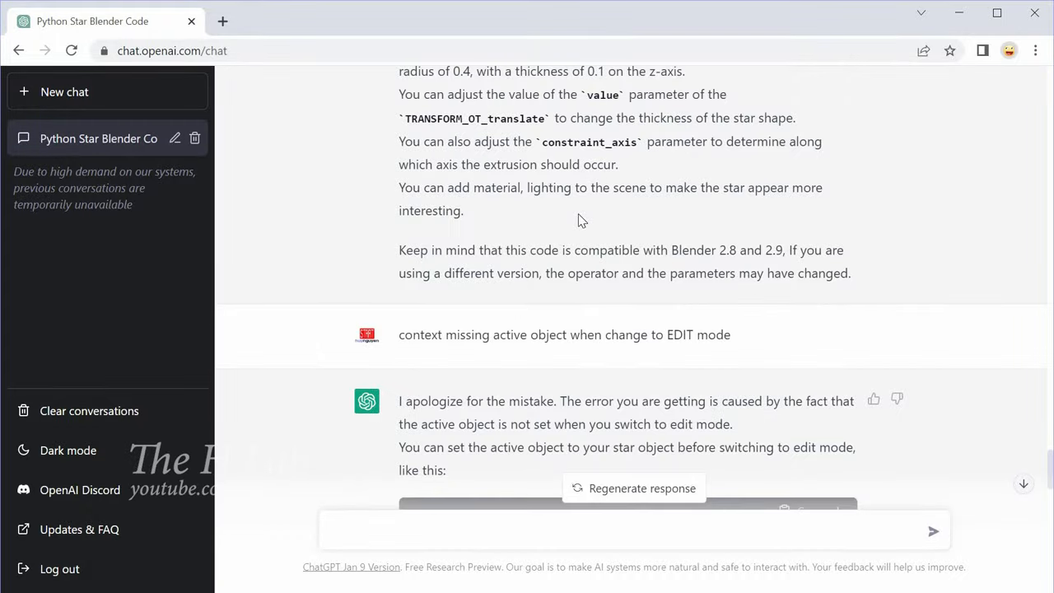
triple_click(563, 334)
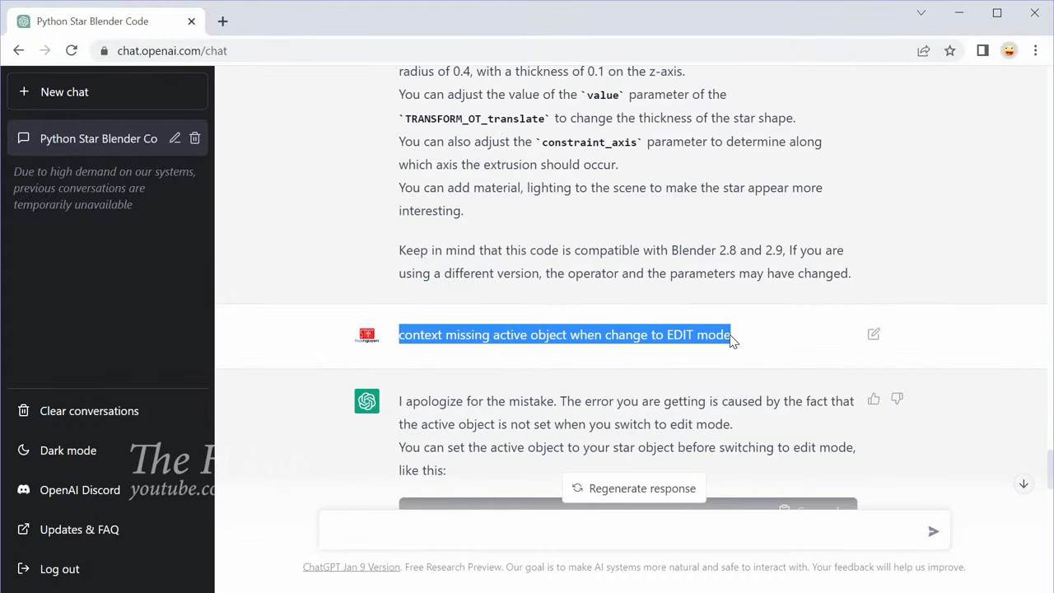
scroll(up, 3)
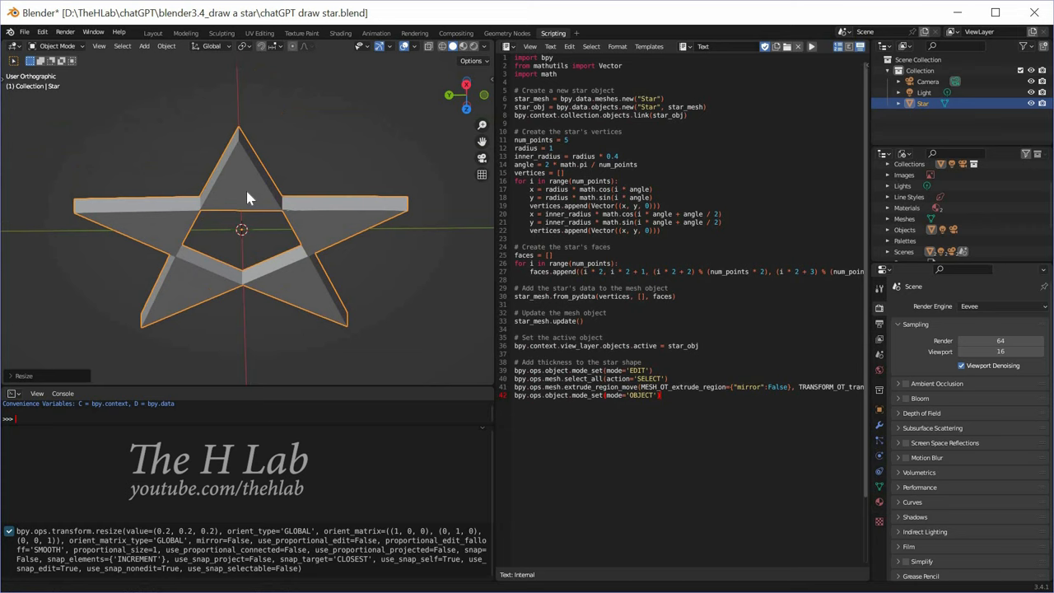
Check the star's thickness, then export it as chatGPT draw star.stl via STL export
drag(247, 197, 262, 223)
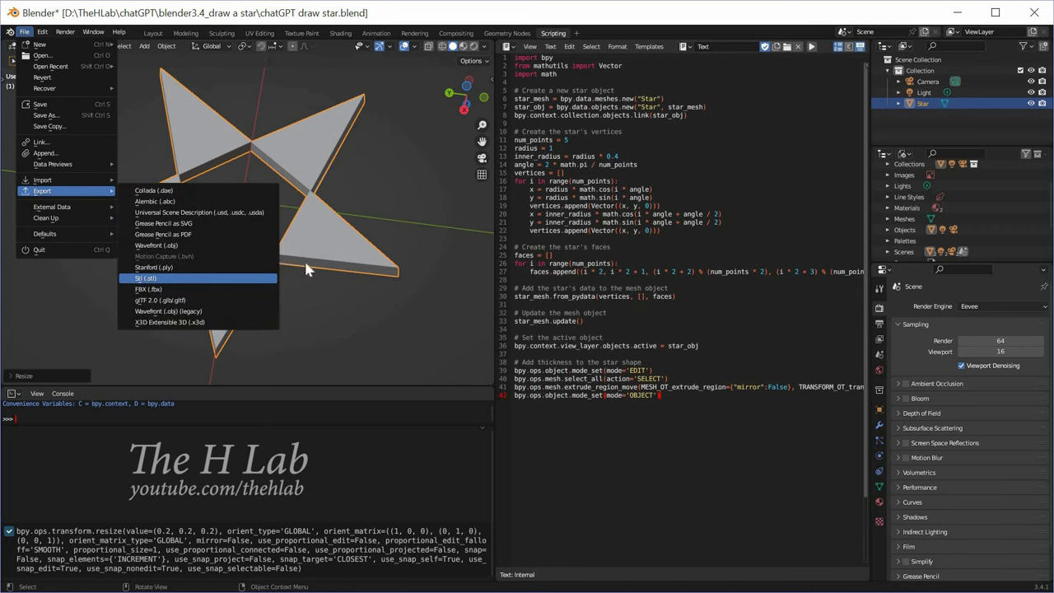
click(145, 276)
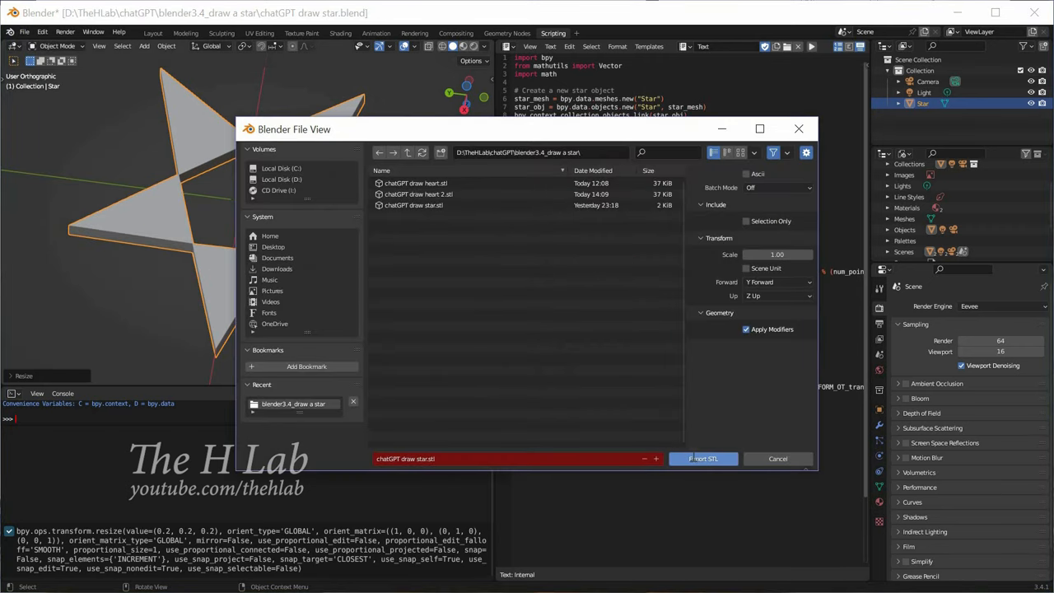
click(701, 458)
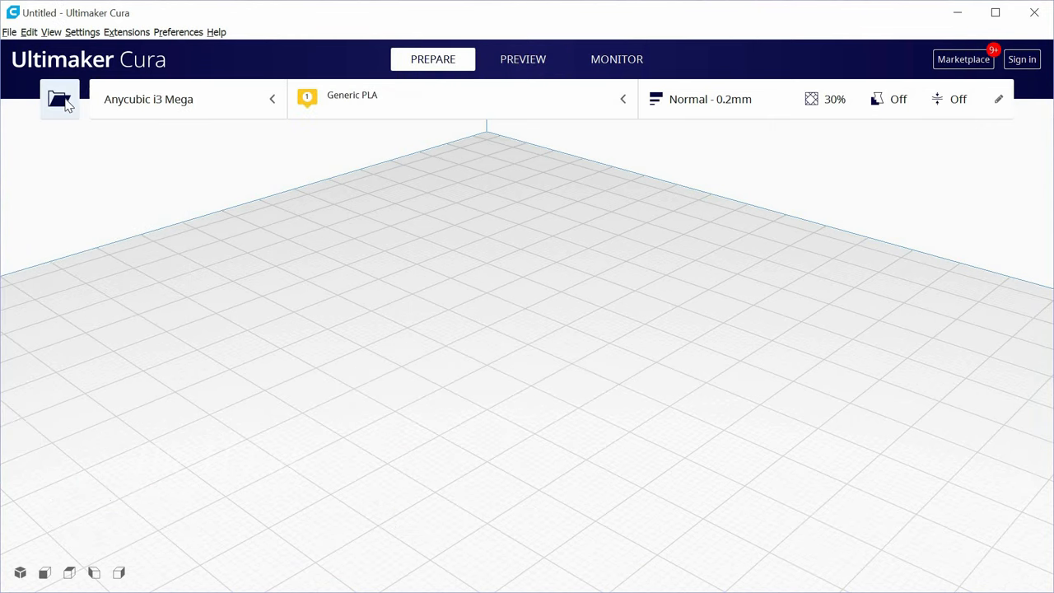
Load chatGPT draw star.stl, slice it, and scrub the layer preview down to the bottom and back
click(59, 98)
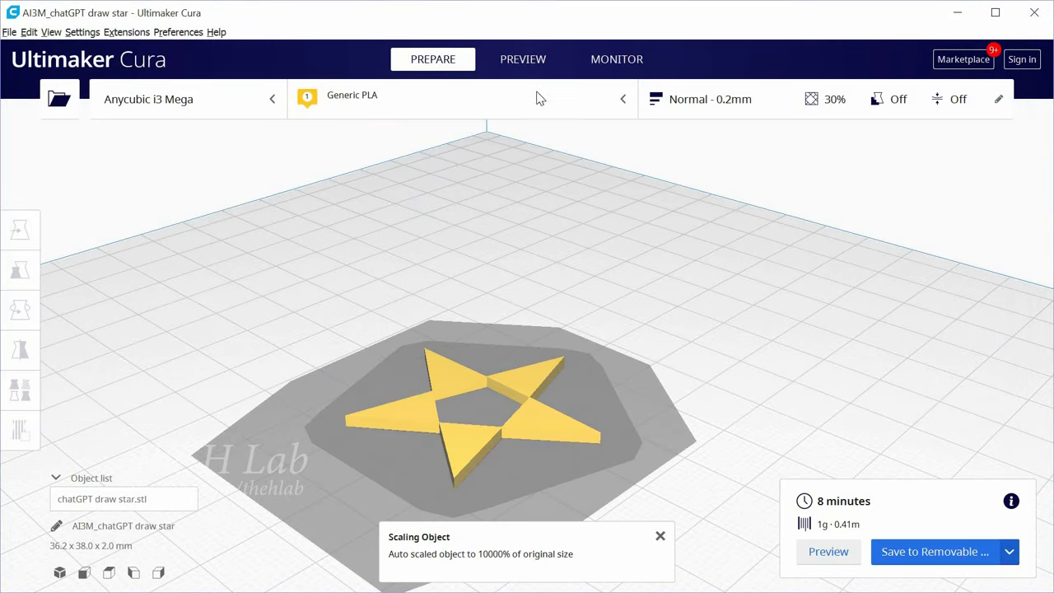
click(522, 59)
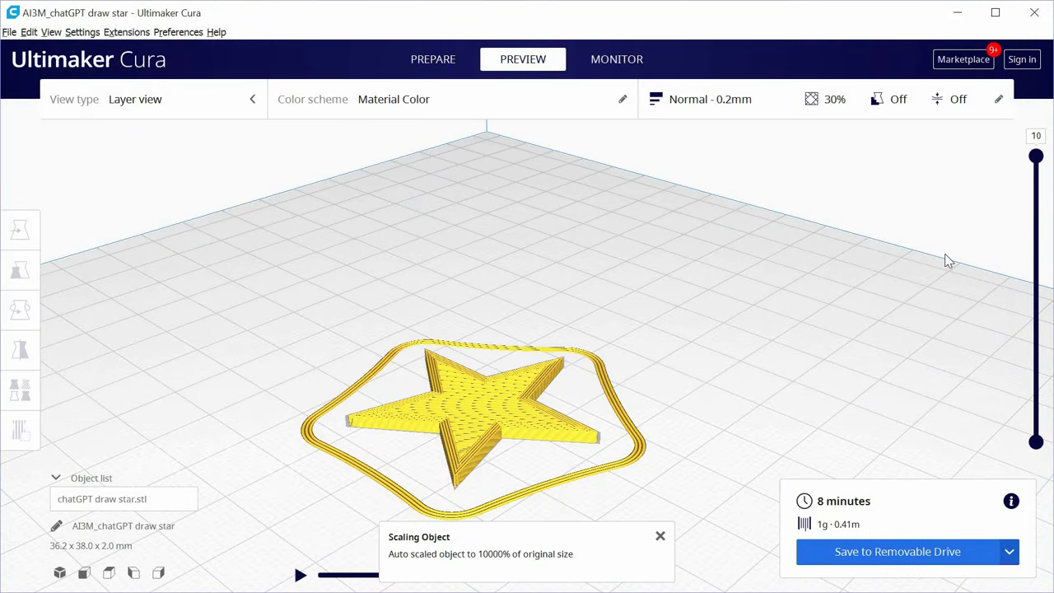
drag(1036, 156, 1035, 422)
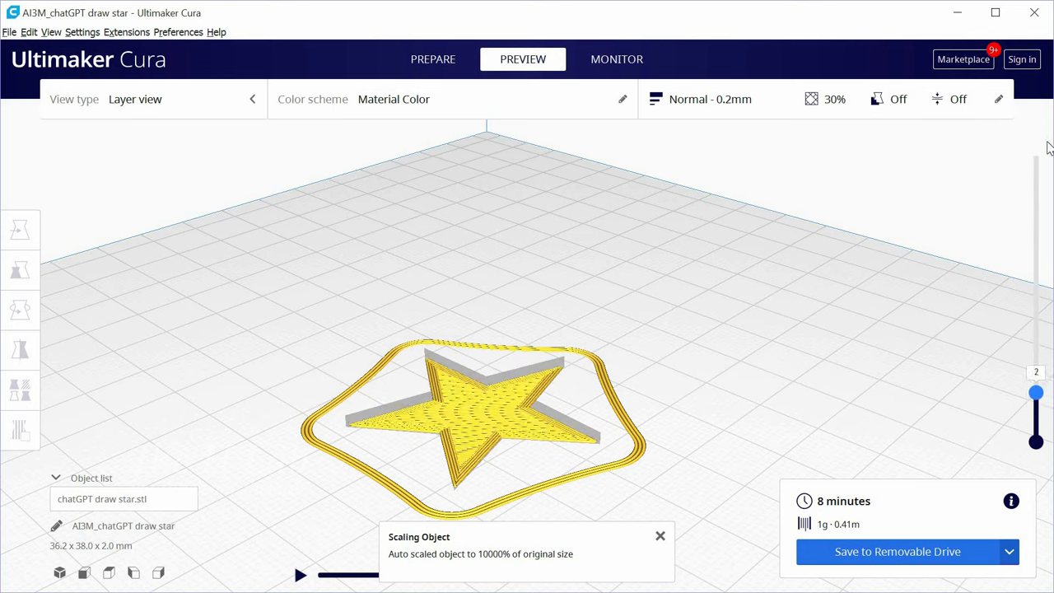
drag(1036, 392, 1036, 153)
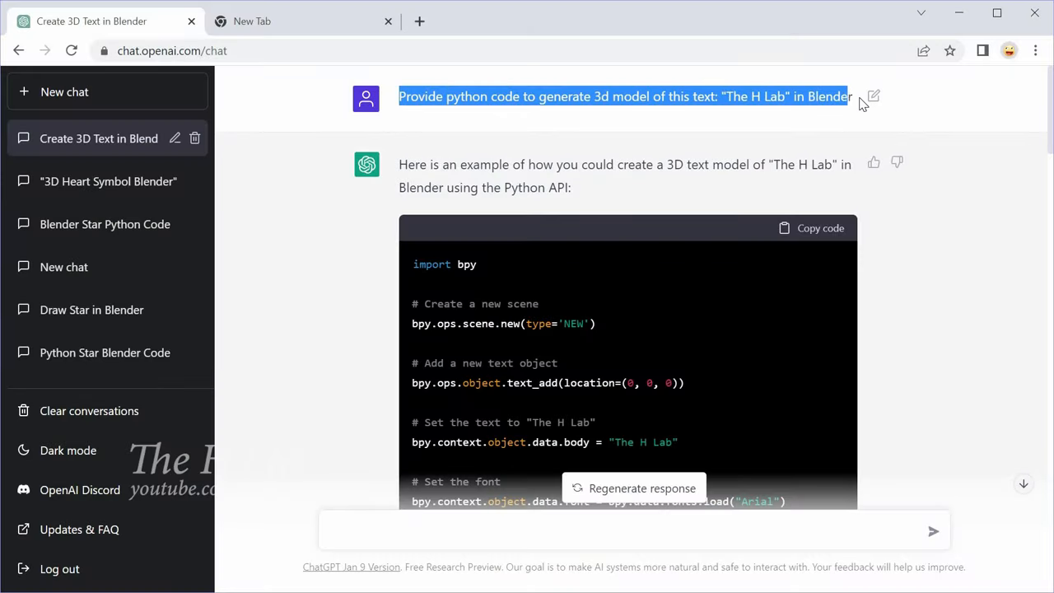
Copy ChatGPT's 3D 'The H Lab' text code and bring it over to Blender
click(507, 269)
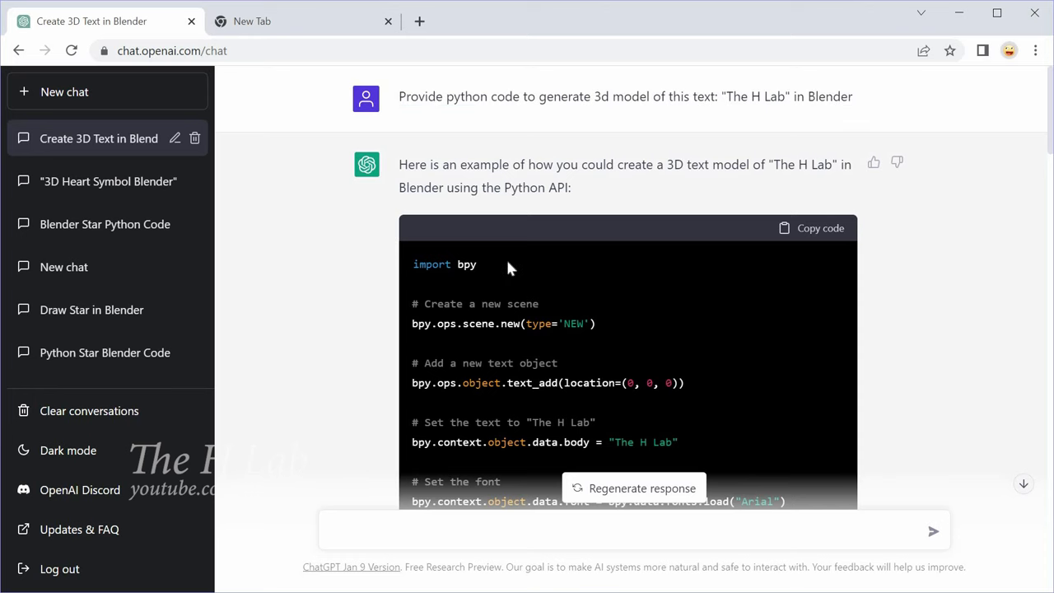
click(810, 227)
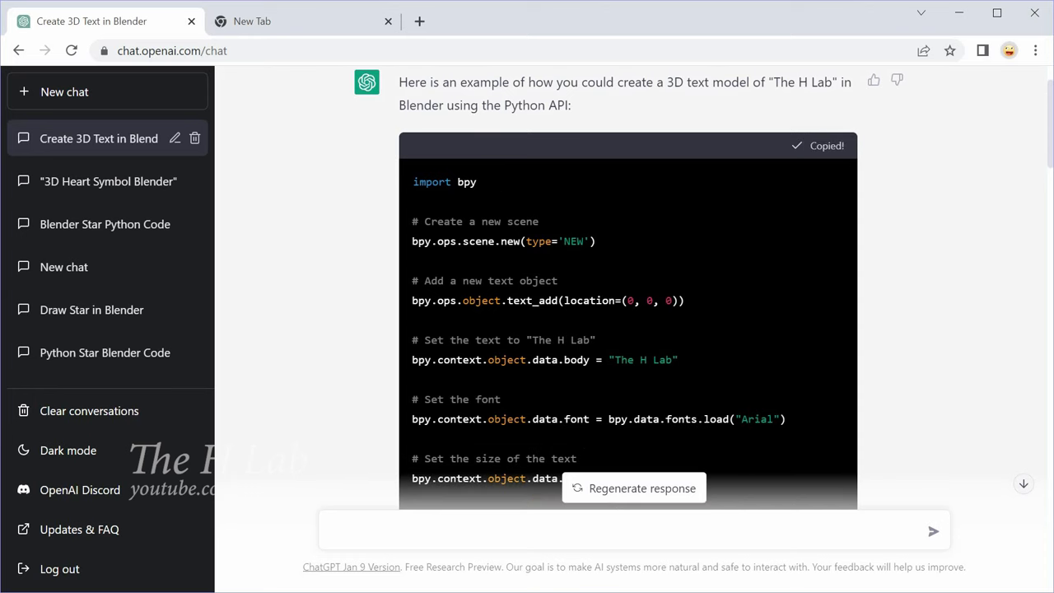
key(alt+tab)
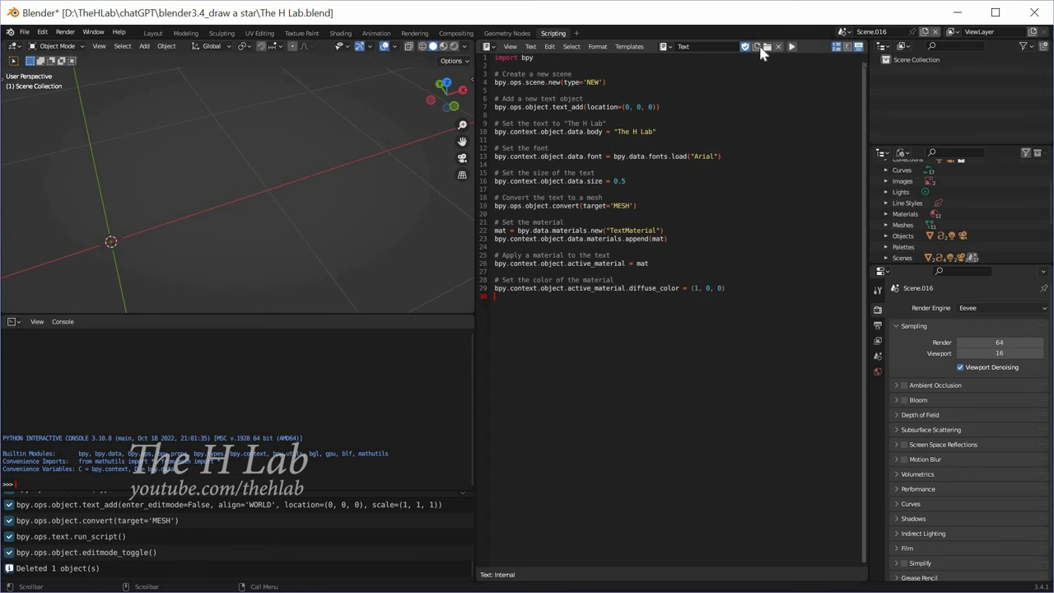
Run the pasted script to build The H Lab text mesh and orbit around it
click(790, 46)
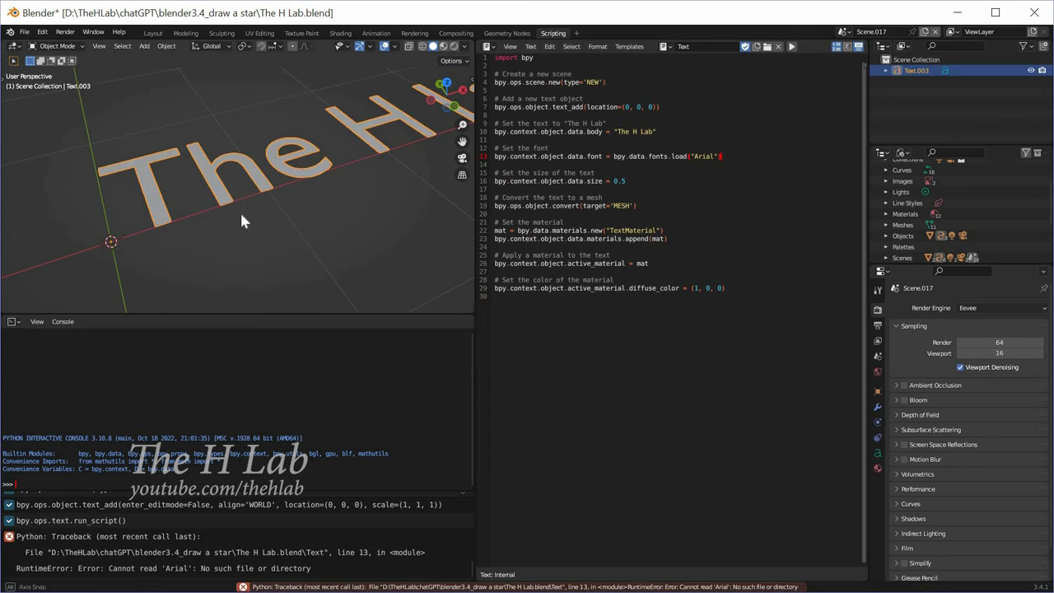
drag(244, 222, 280, 155)
text(#)
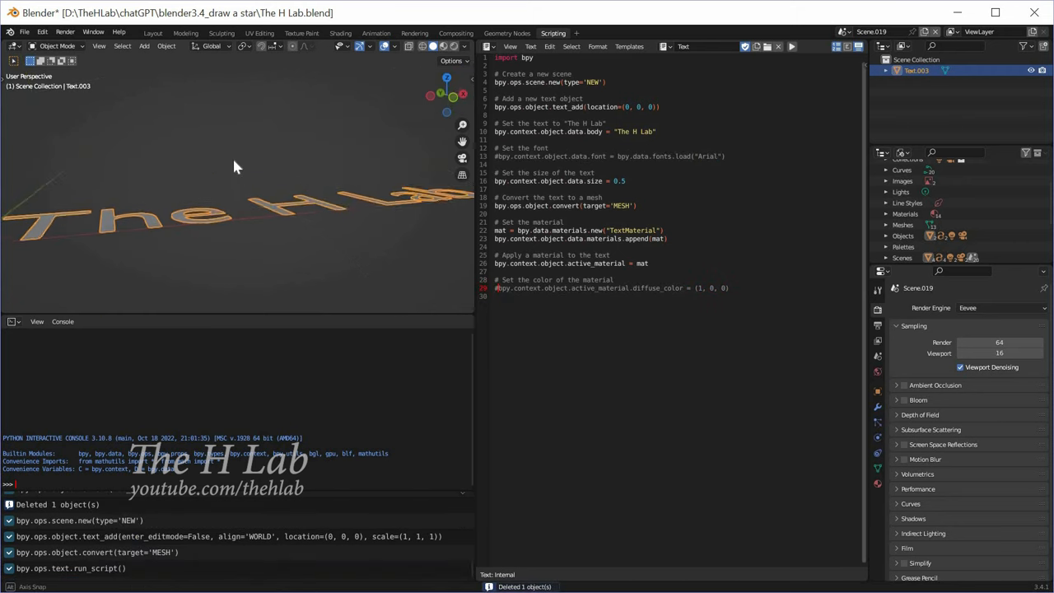
drag(234, 168, 263, 198)
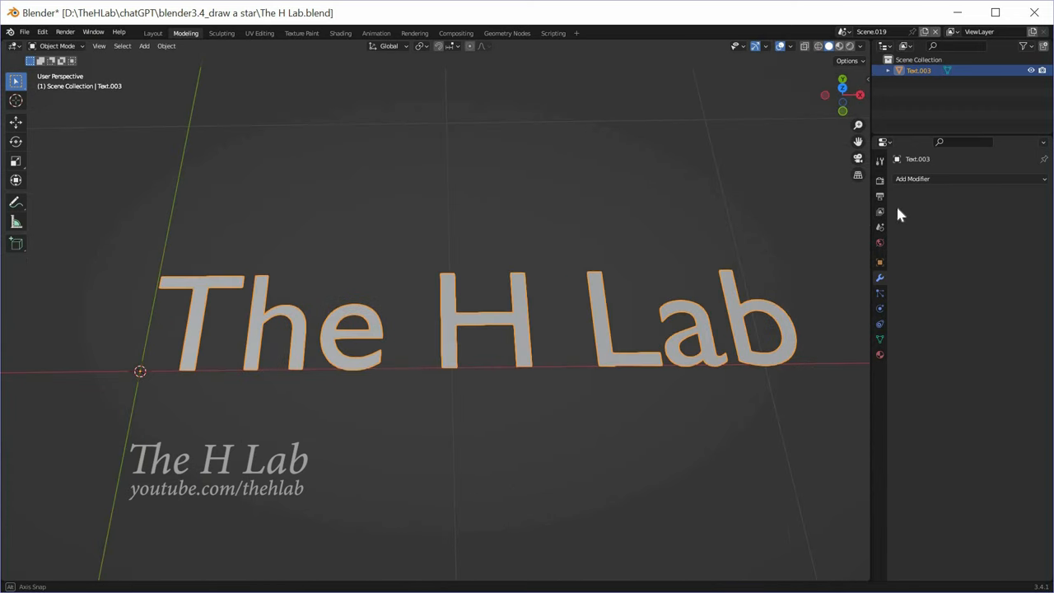
Add a Solidify modifier to The H Lab text object
click(912, 178)
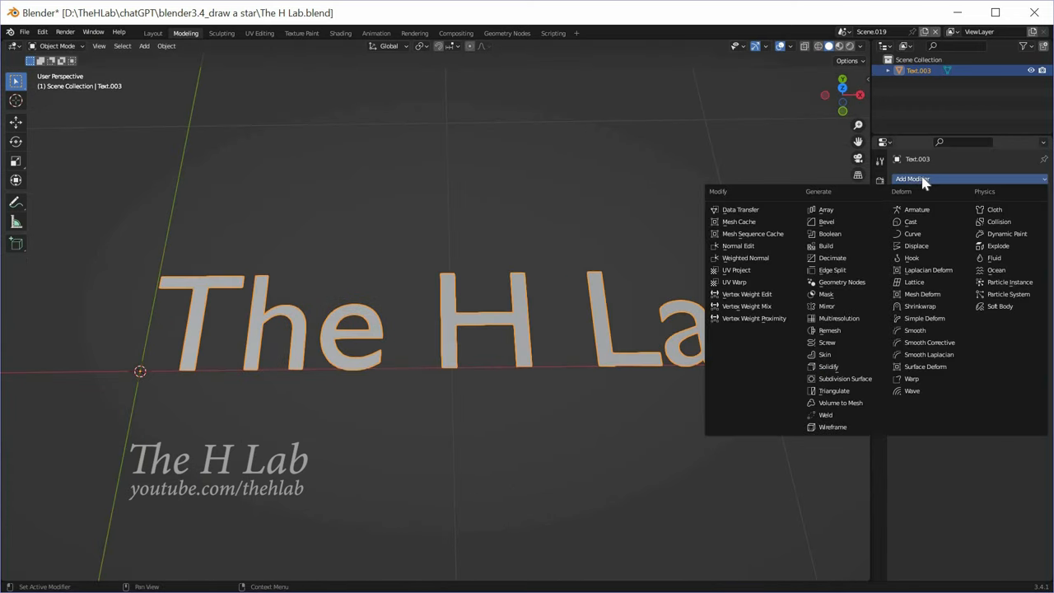
mouse_move(827, 365)
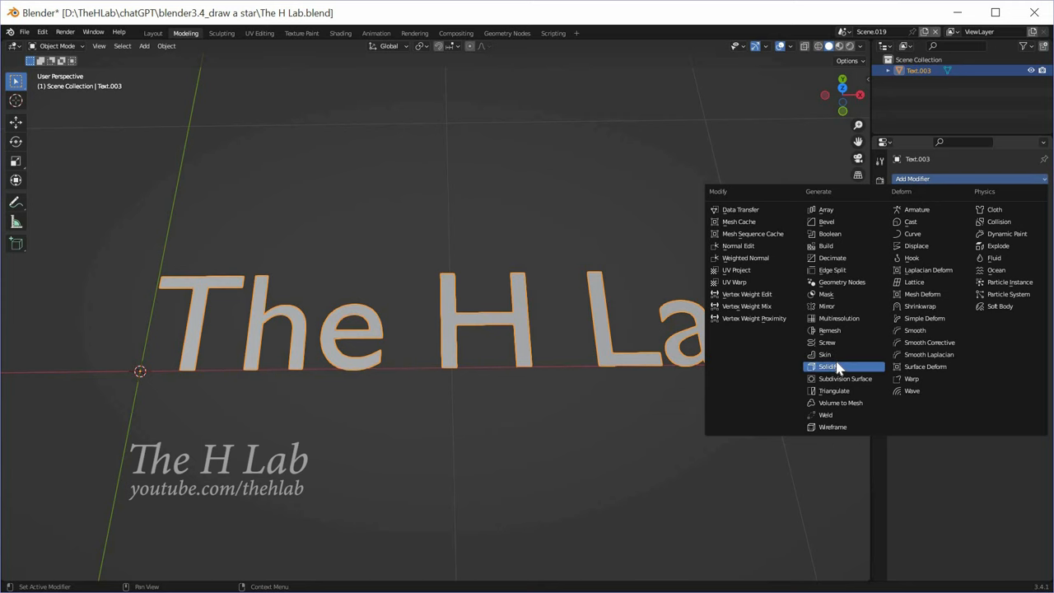
click(826, 366)
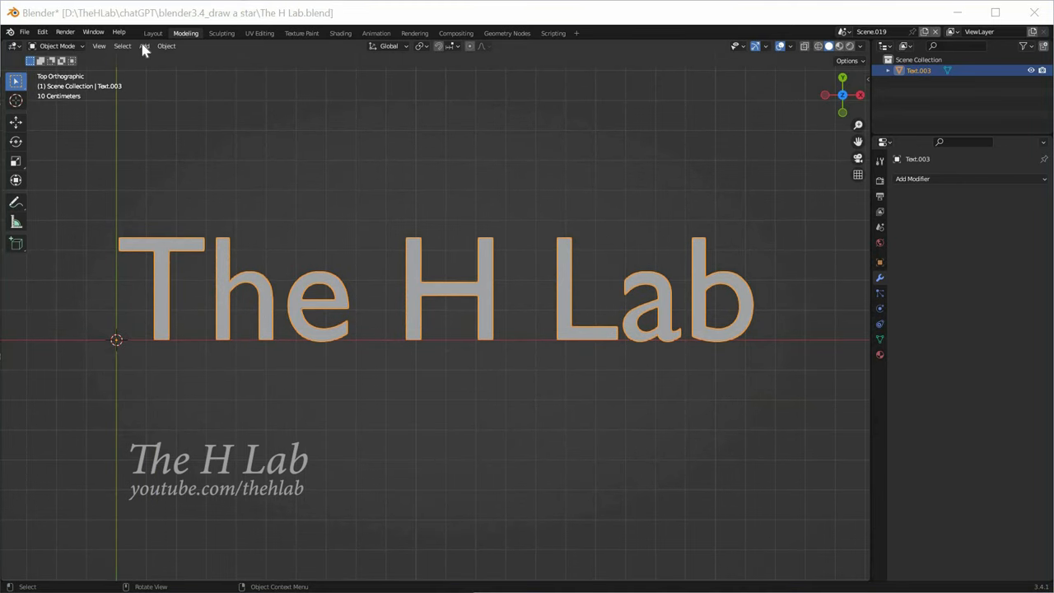
Add a cube to the scene and scale The H Lab text up
click(145, 46)
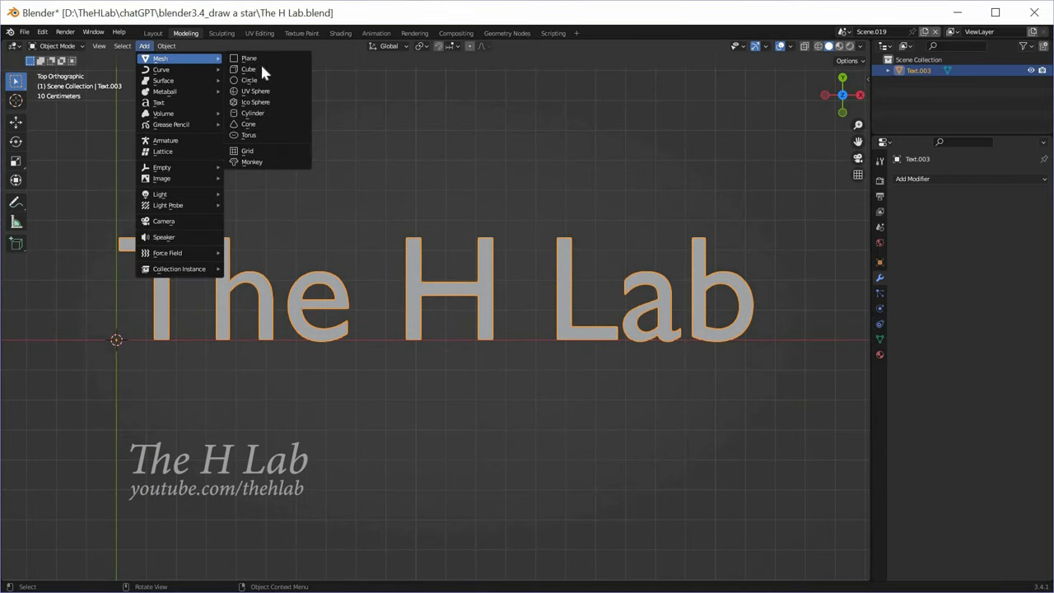
click(247, 69)
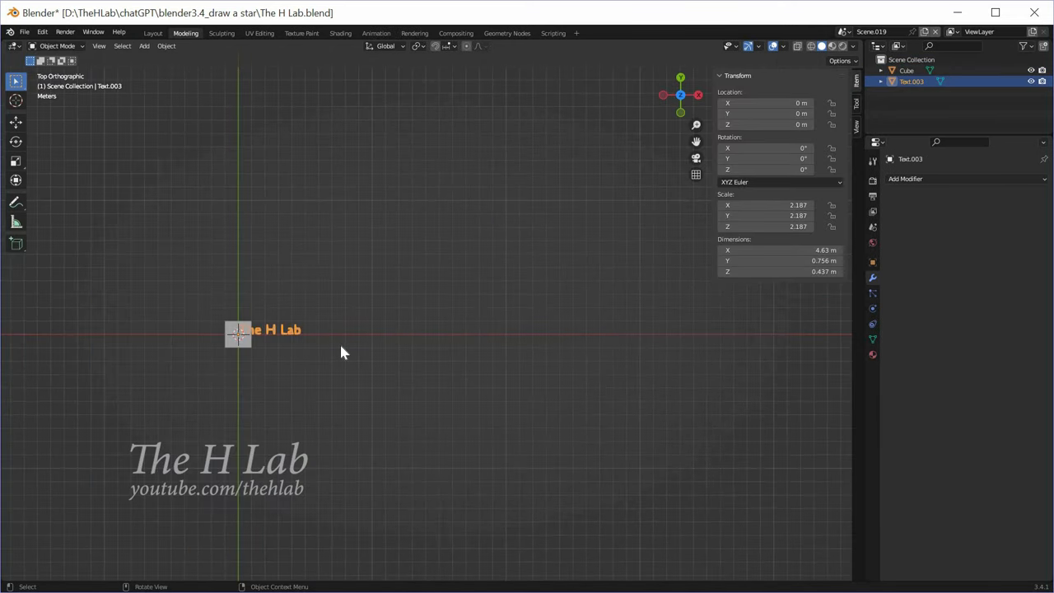
key(s)
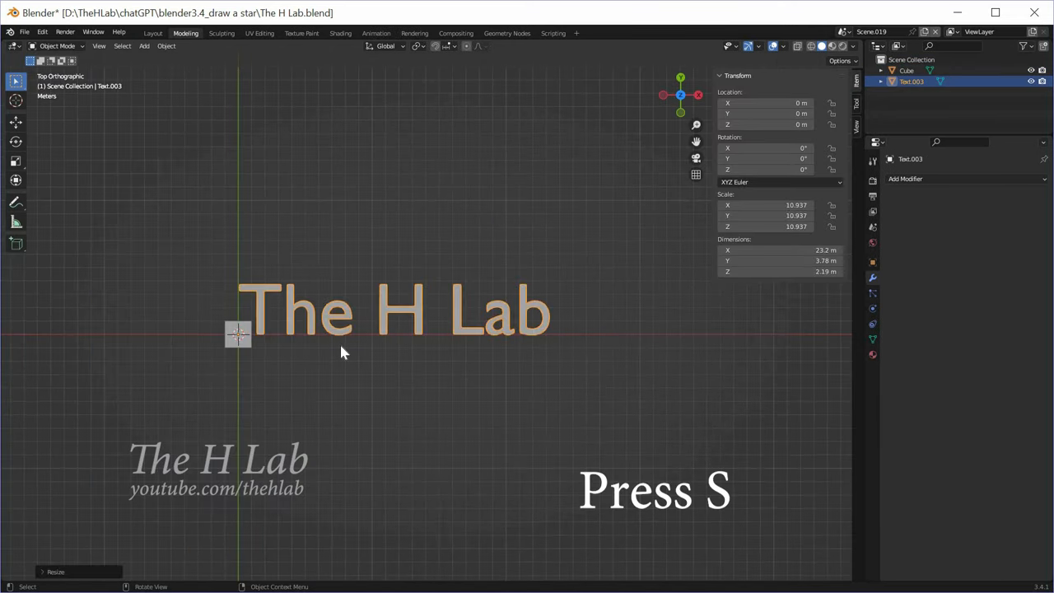
key(s)
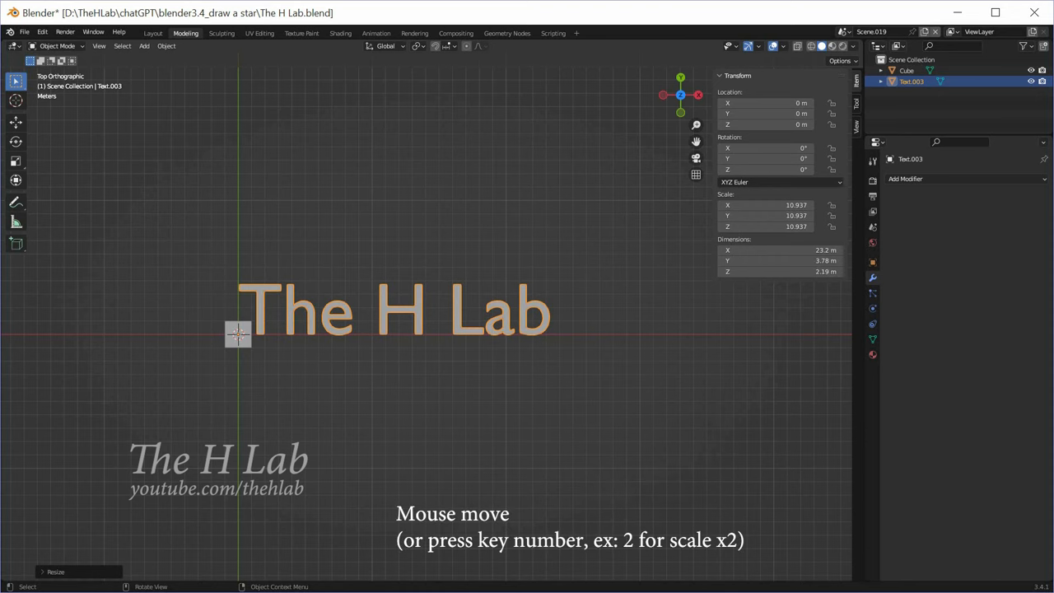
mouse_move(342, 353)
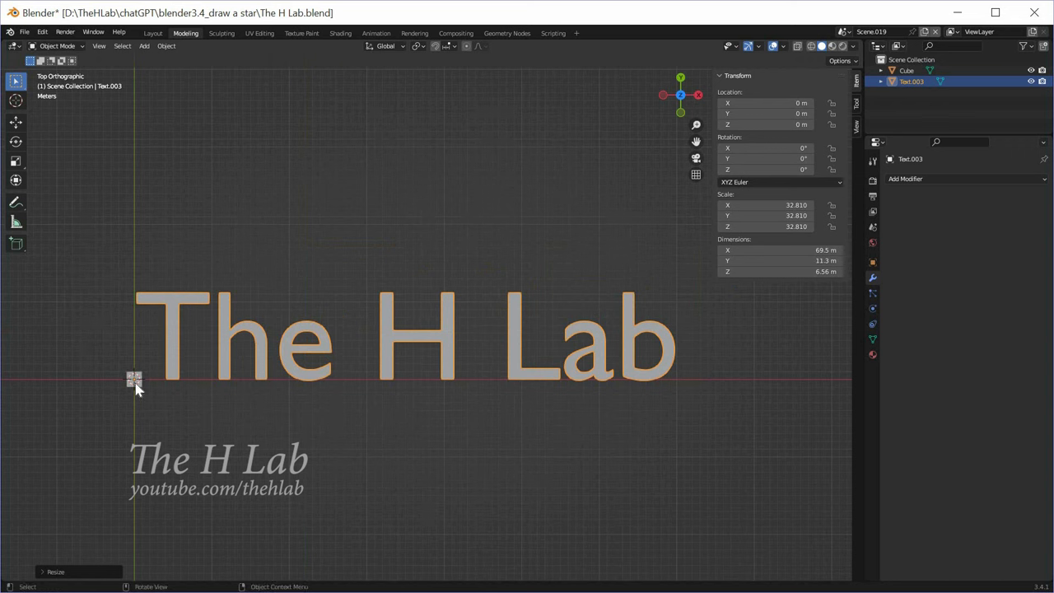
key(Tab)
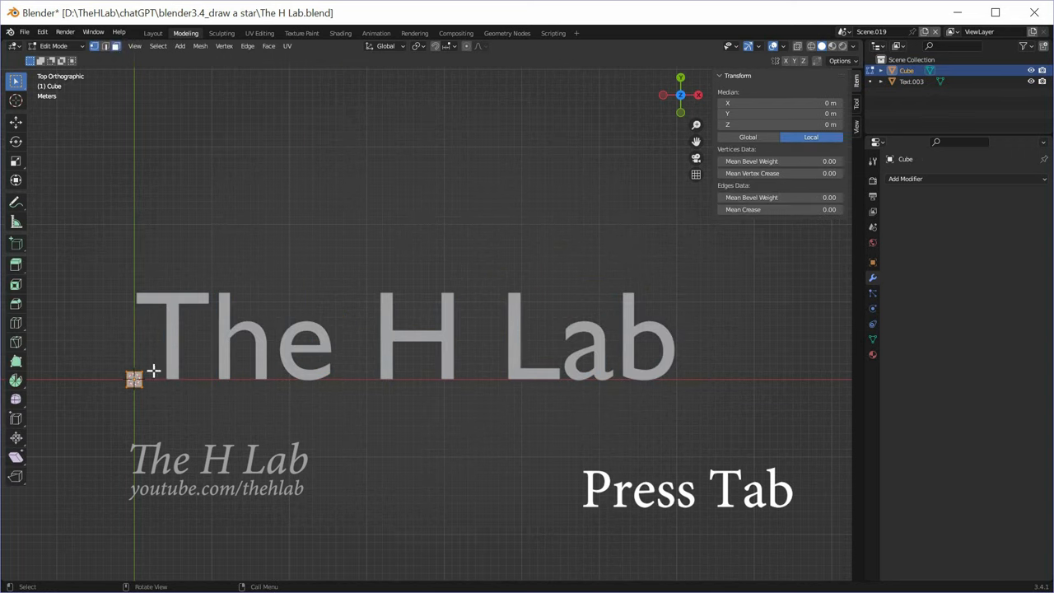
Edit the cube's side vertices and stretch it into a long bar under the letters
key(z)
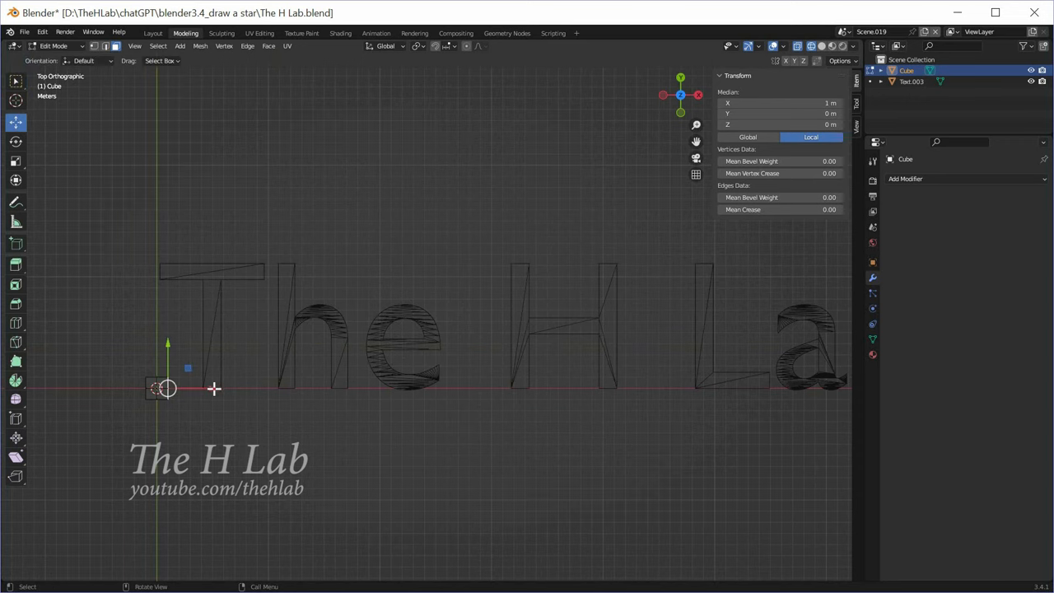
drag(164, 387, 453, 387)
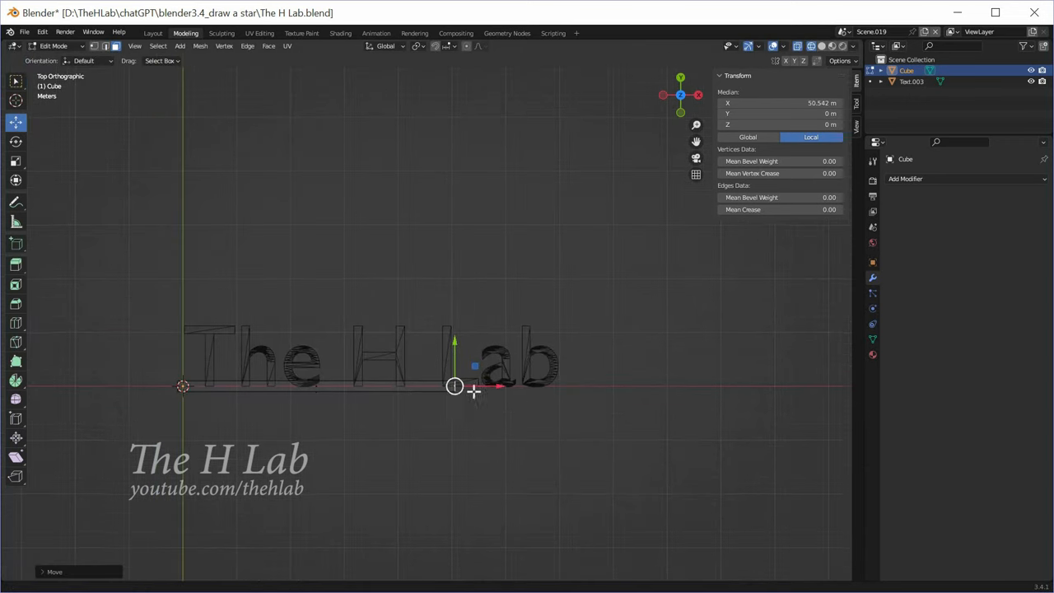
drag(454, 385, 560, 400)
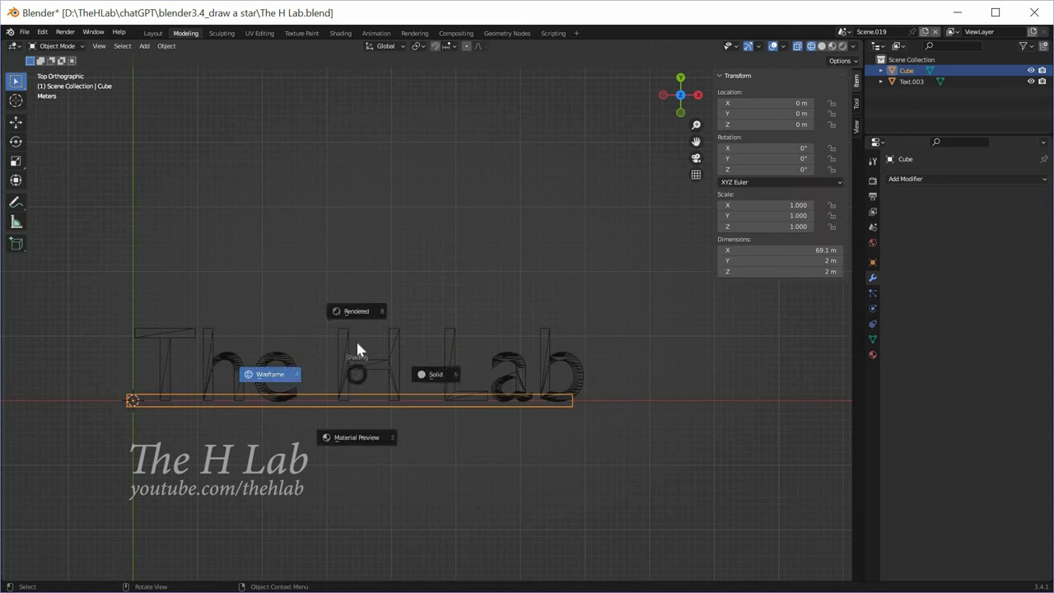
In solid shading, move the text onto the base bar and select the bar
click(435, 374)
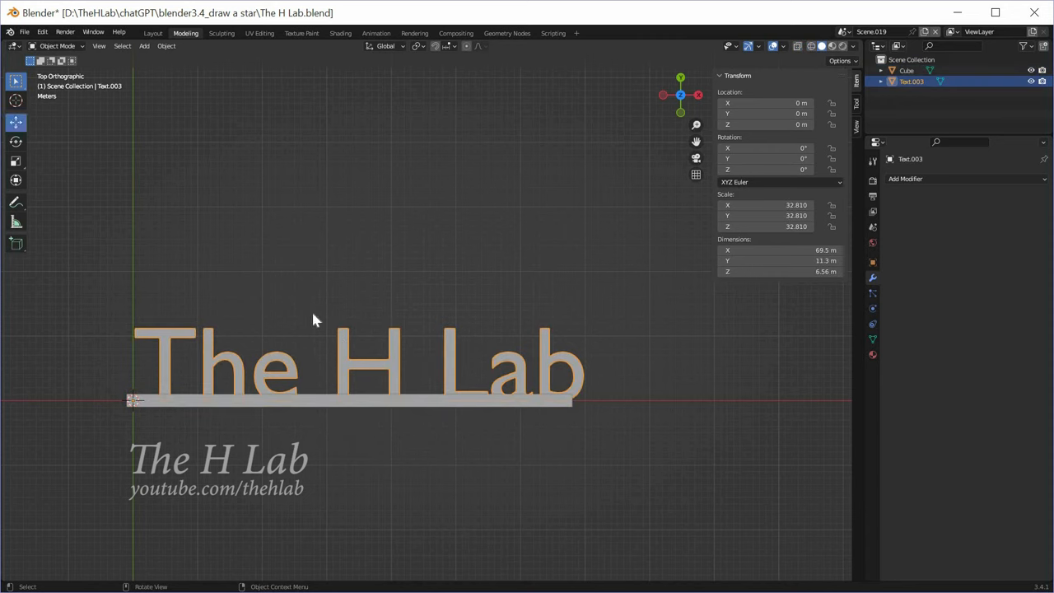
key(g)
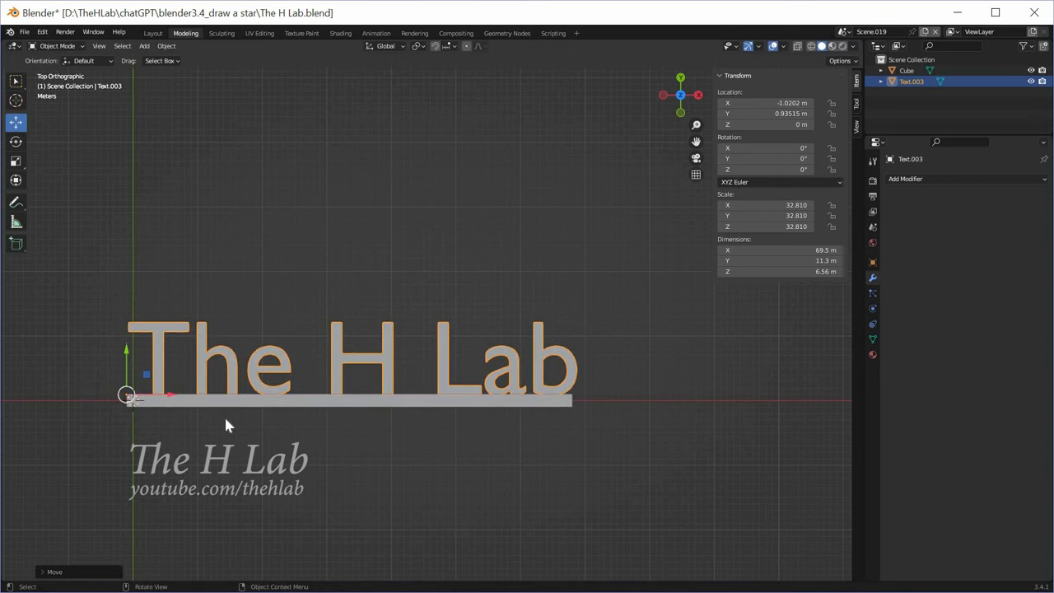
click(905, 70)
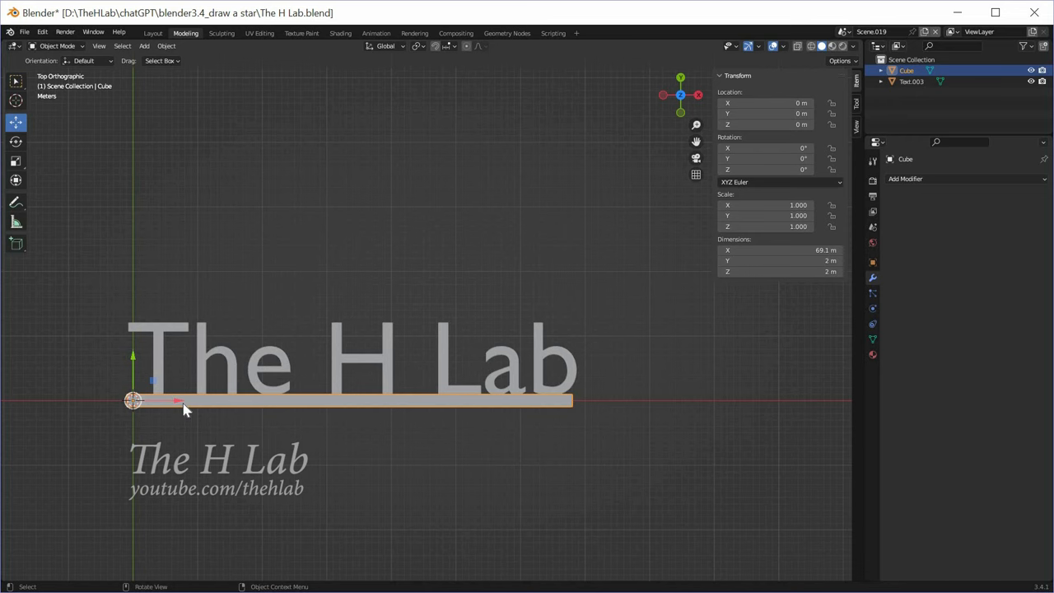
click(288, 372)
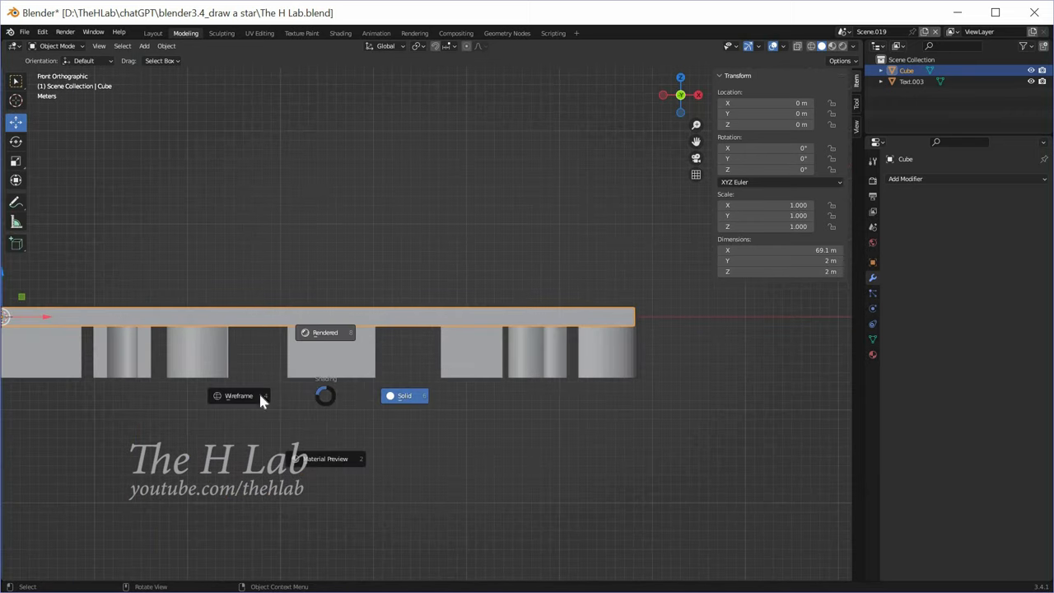
mouse_move(240, 402)
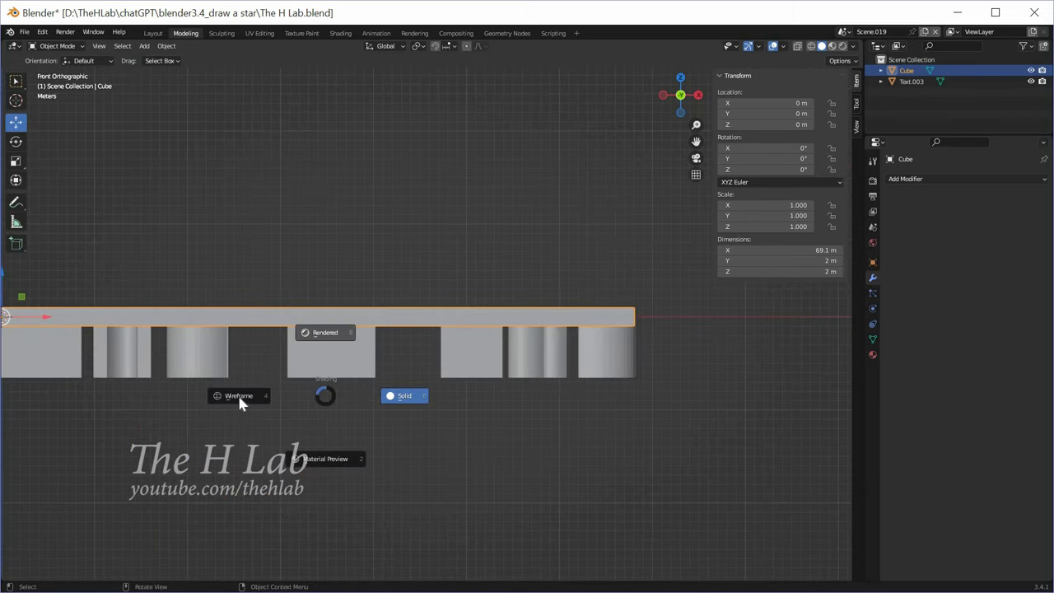
Switch to wireframe and adjust from the front how the letters meet the bar
click(239, 396)
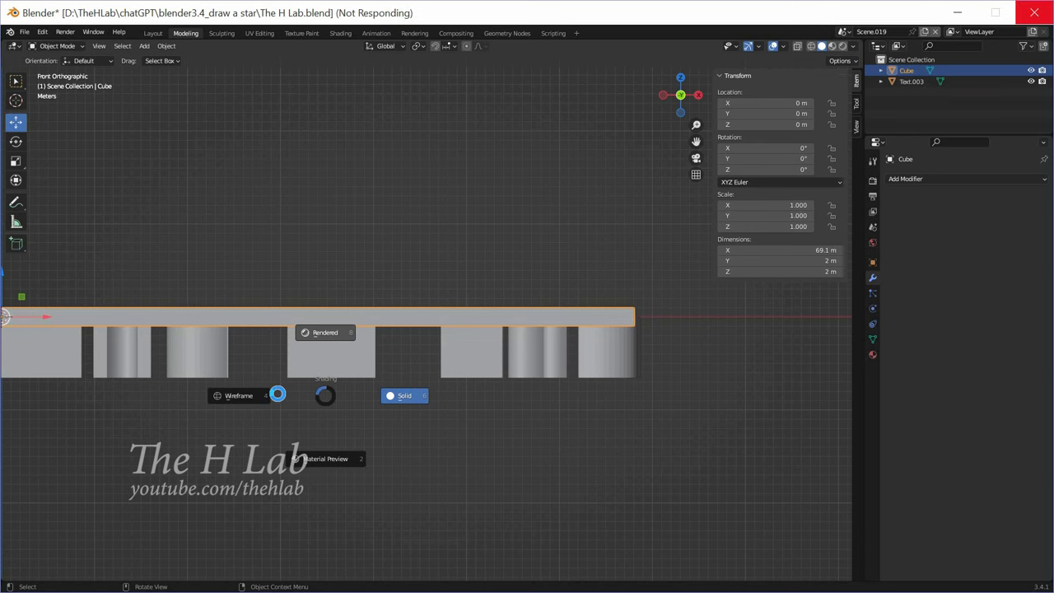
click(405, 395)
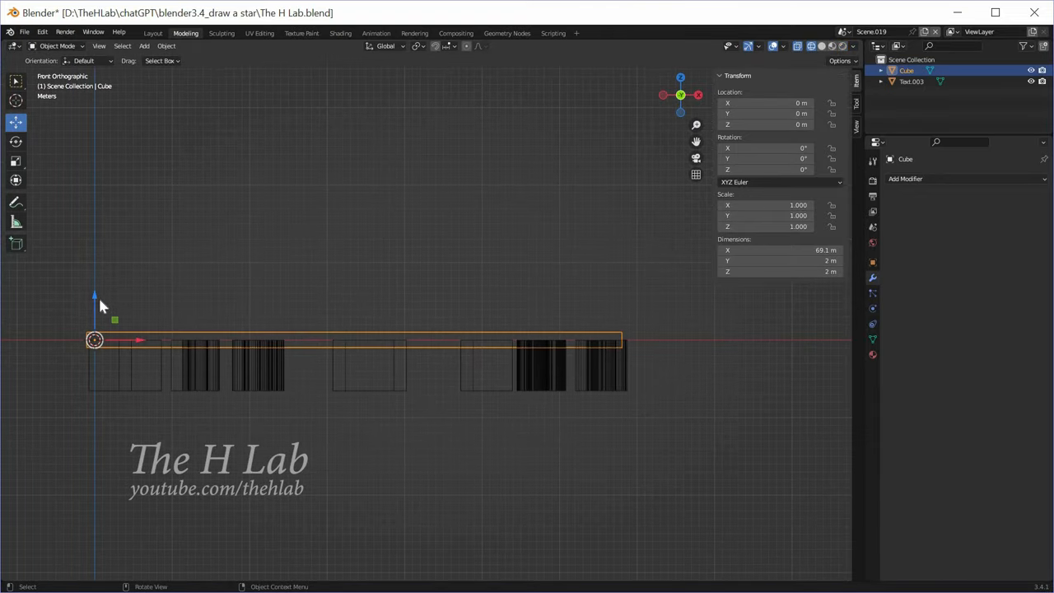
key(g)
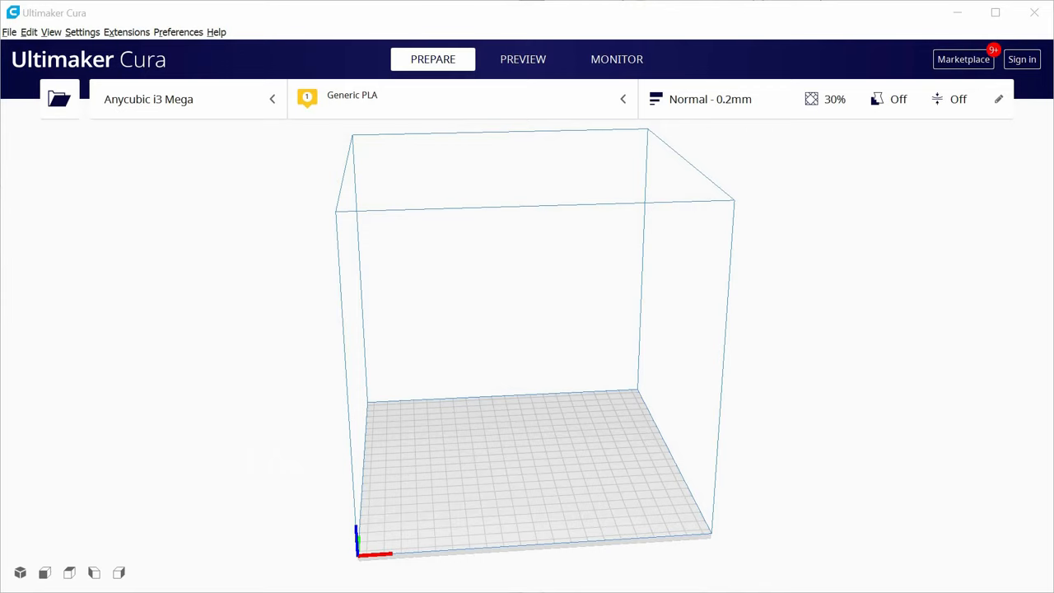
Load The H Lab.stl, slice it, and scrub the layer preview down to the first layer
click(60, 98)
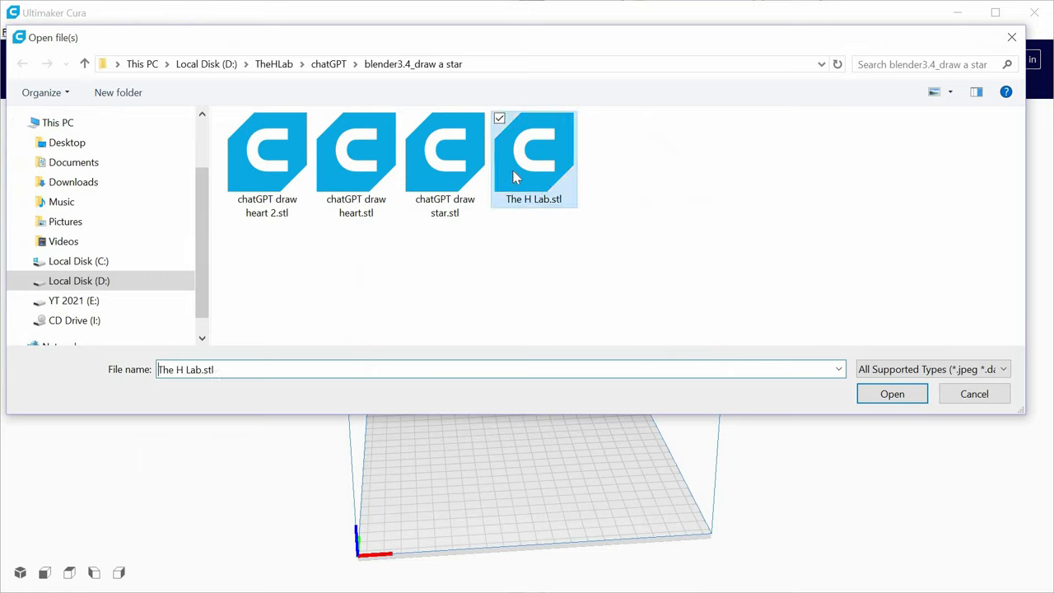
click(893, 394)
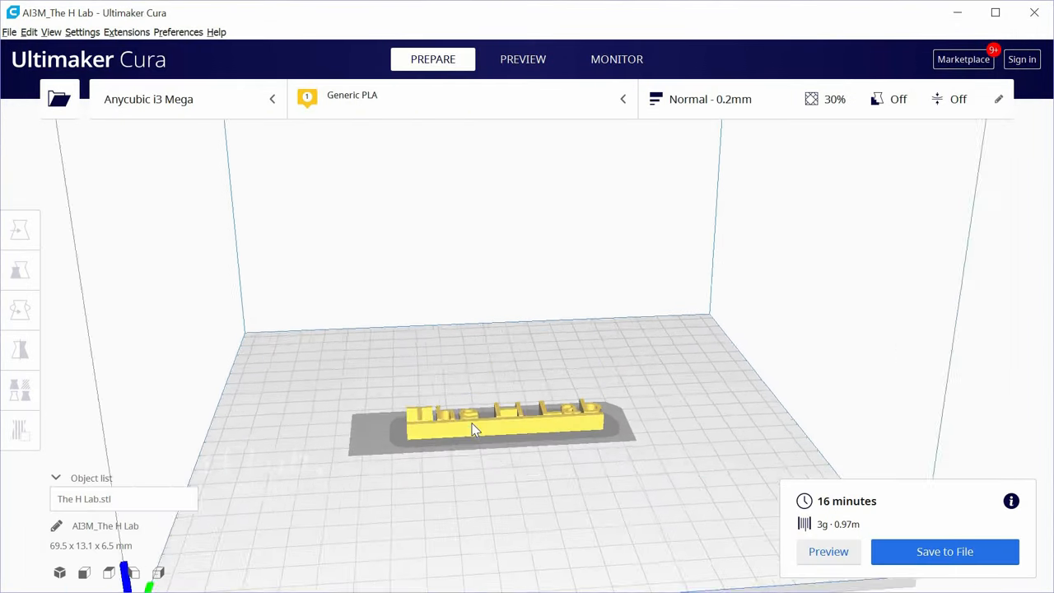
drag(478, 428, 494, 527)
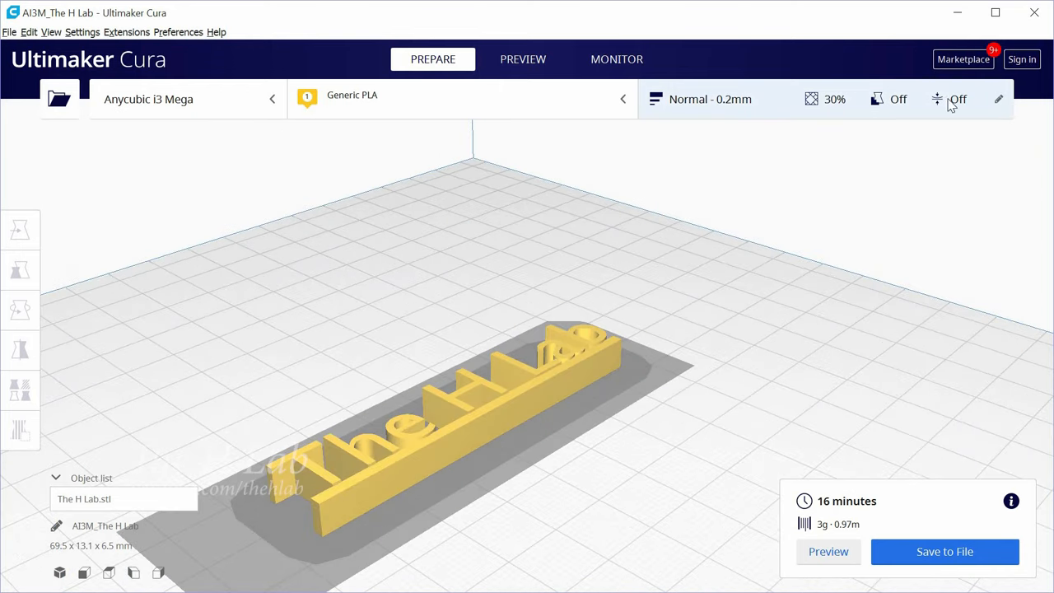
click(523, 59)
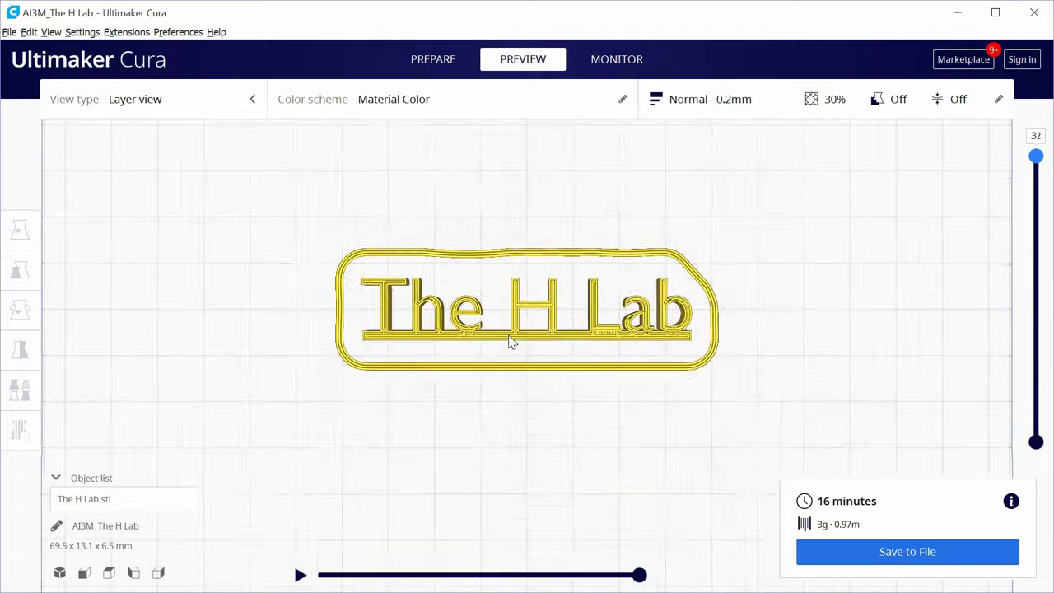
drag(1036, 155, 1035, 422)
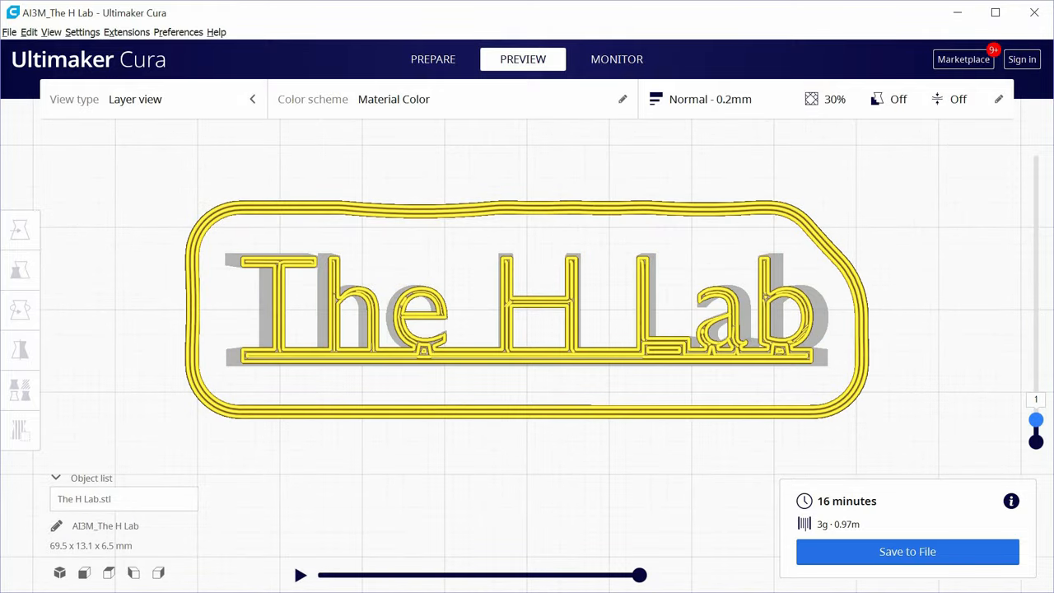